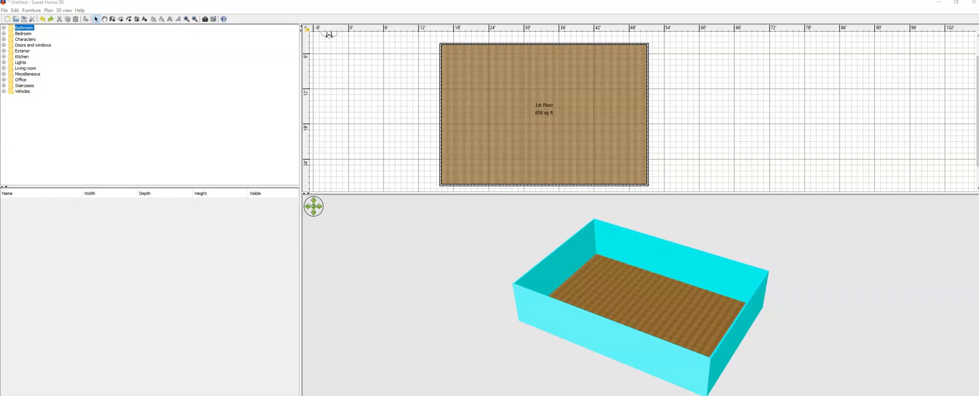
mouse_move(45, 340)
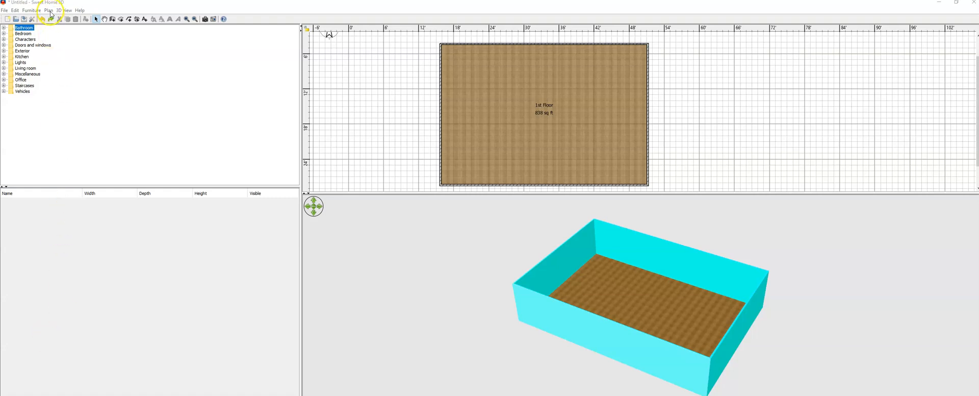
Add a new Level 1 from the Plan menu and flip between the Level 0 and Level 1 tabs
left_click(49, 9)
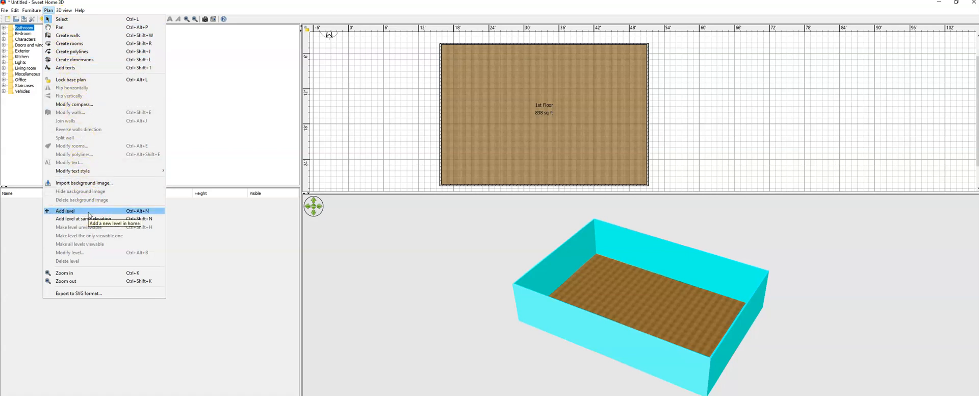
left_click(65, 211)
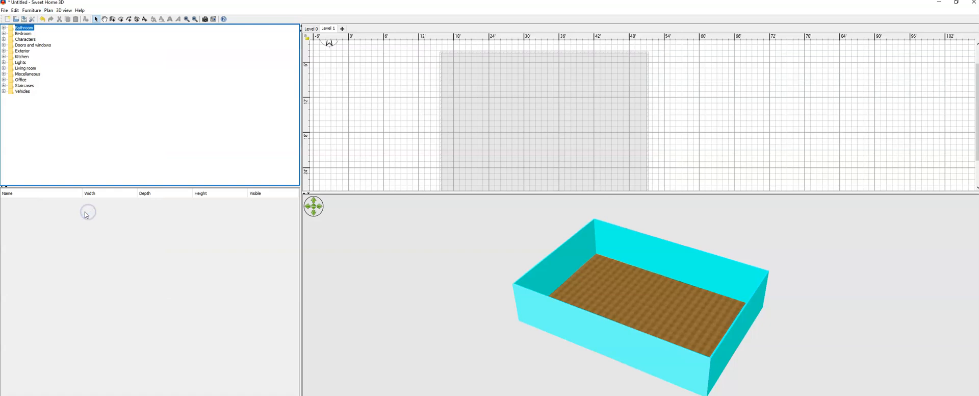
mouse_move(90, 212)
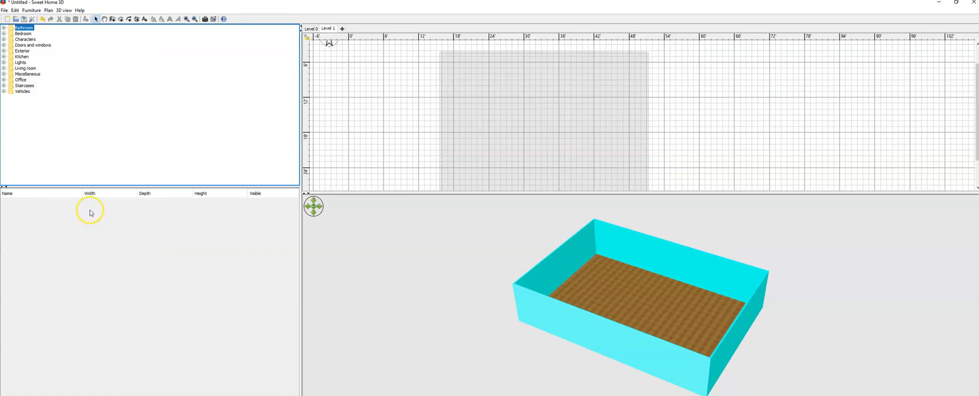
mouse_move(630, 94)
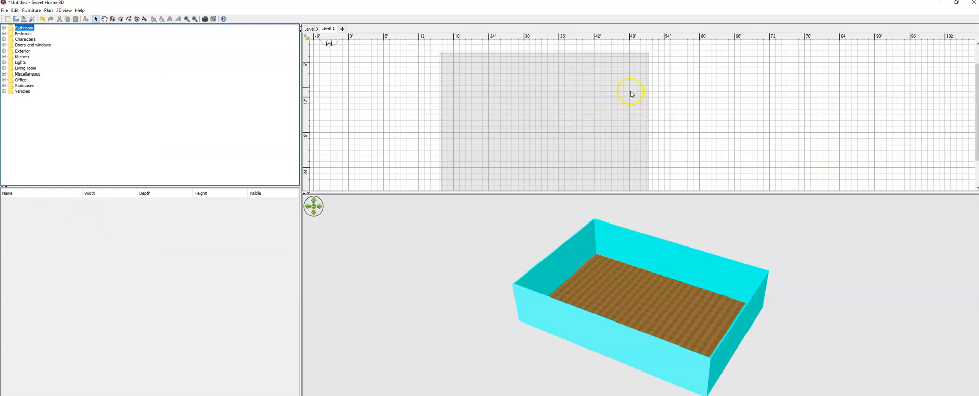
mouse_move(639, 87)
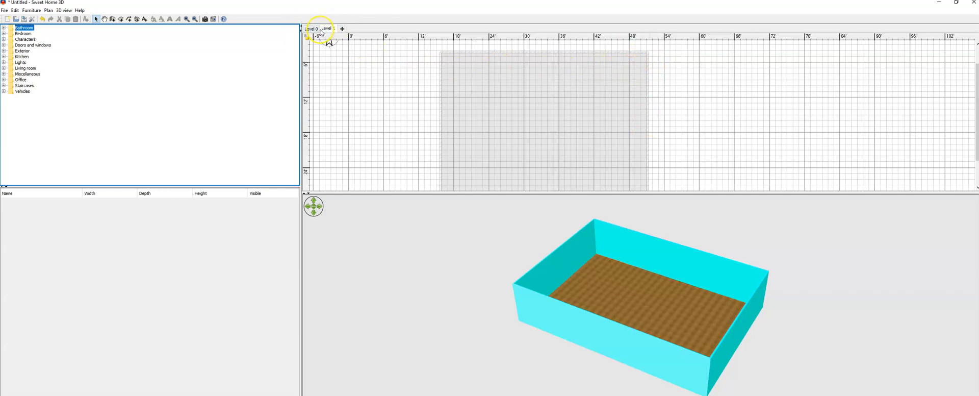
left_click(330, 28)
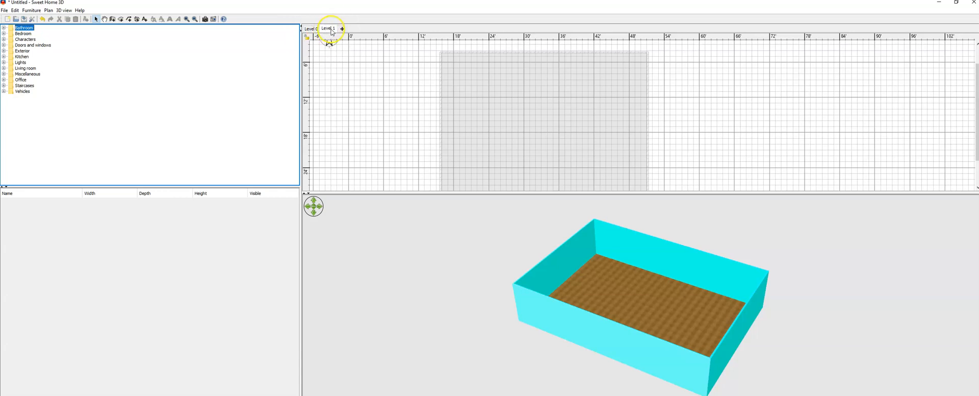
left_click(310, 27)
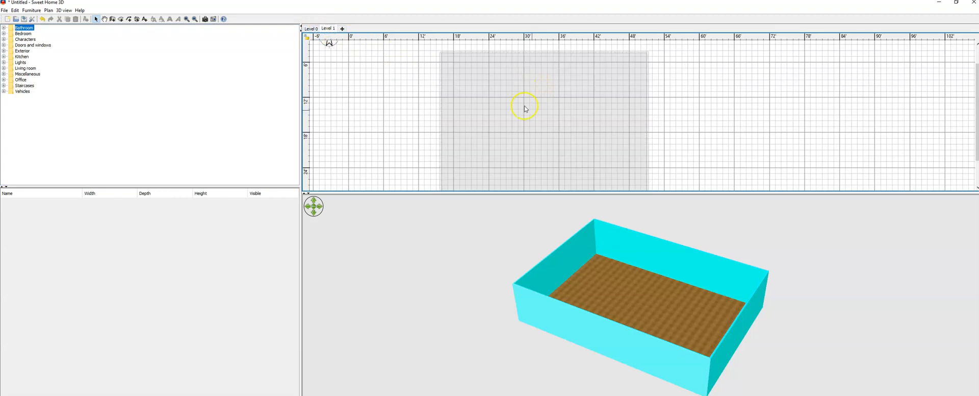
mouse_move(637, 193)
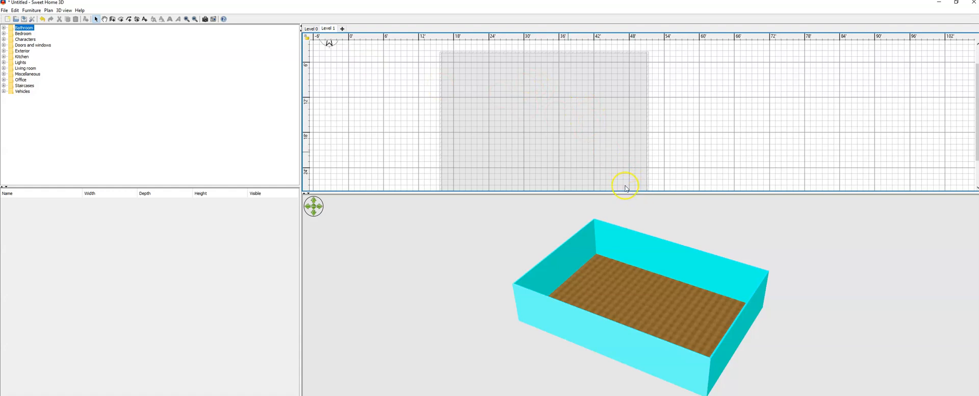
mouse_move(601, 195)
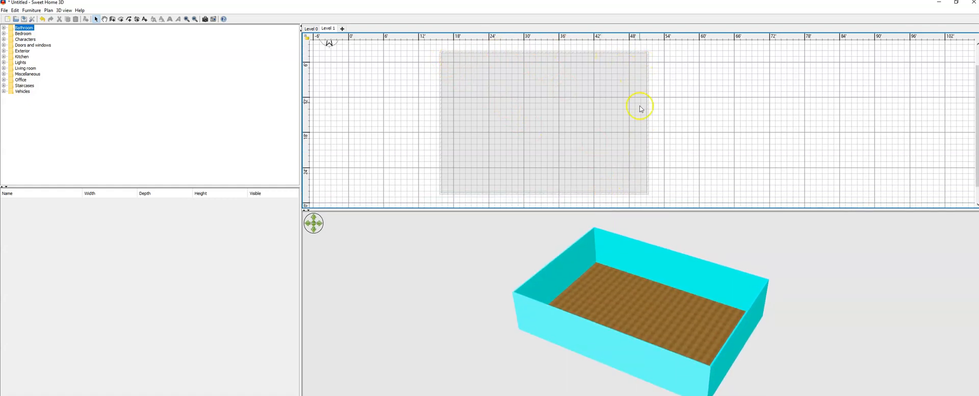
mouse_move(593, 132)
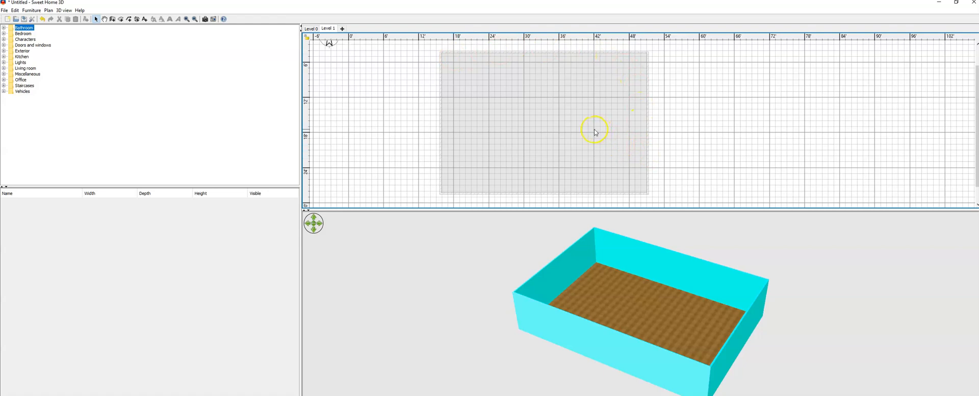
mouse_move(646, 54)
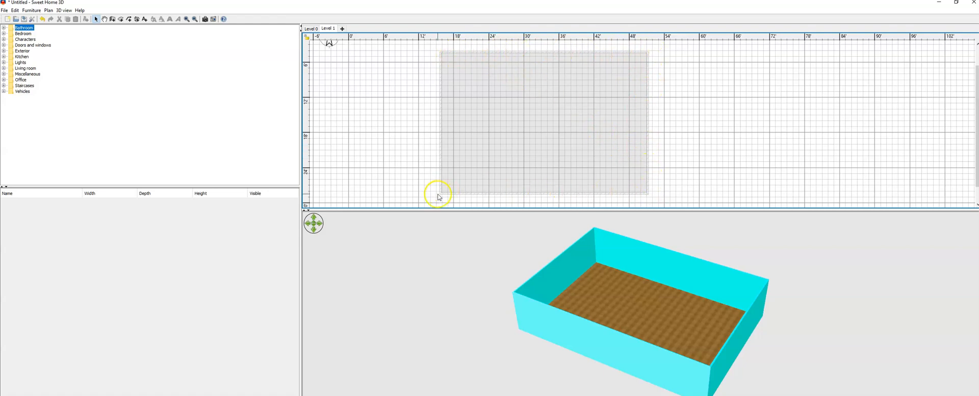
mouse_move(380, 79)
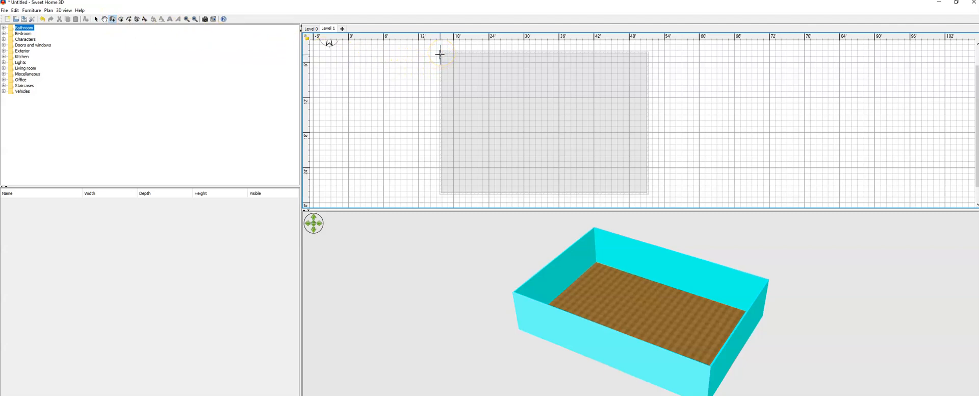
mouse_move(425, 56)
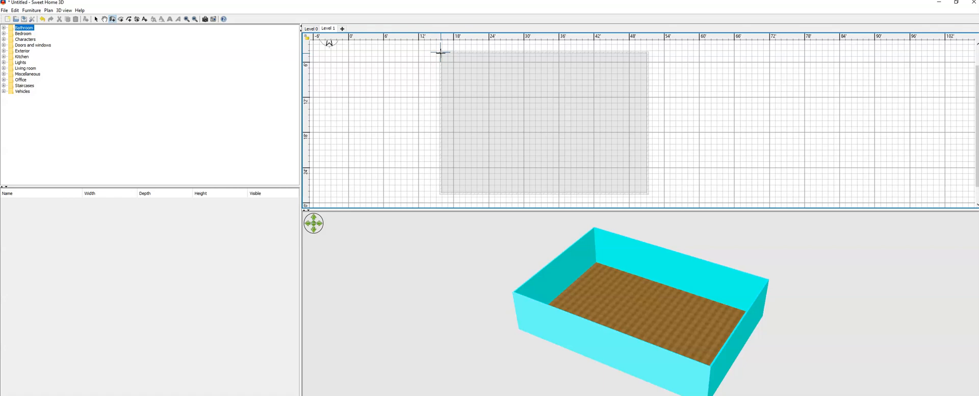
Draw walls along the grey first-floor outline on Level 1 and check them in the 3D view
left_click_drag(440, 52, 596, 52)
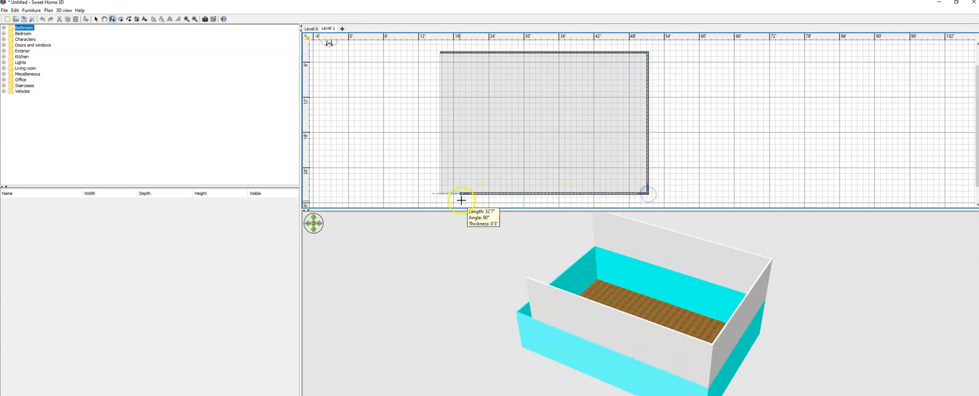
mouse_move(441, 126)
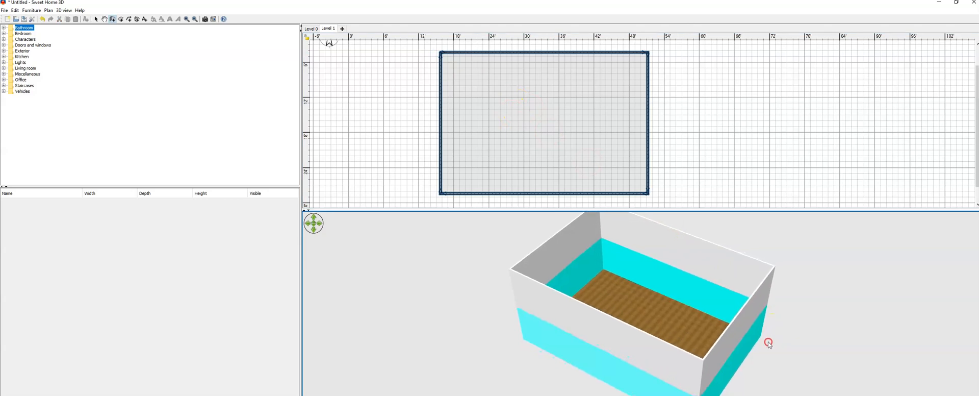
right_click(768, 343)
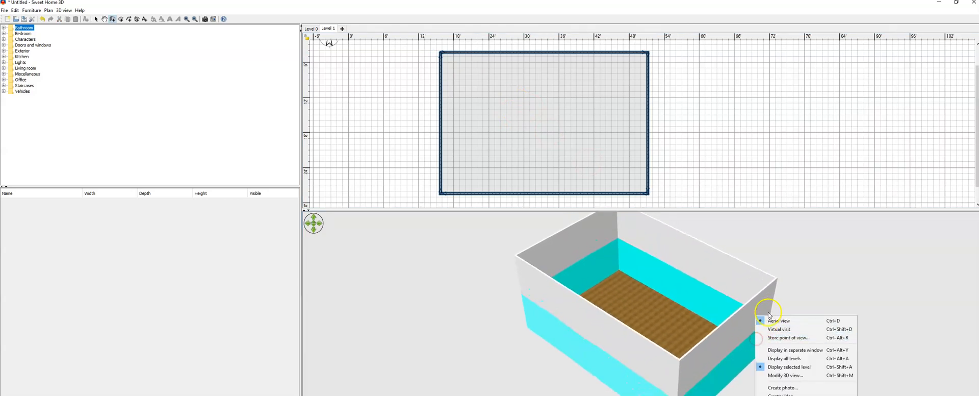
left_click(615, 300)
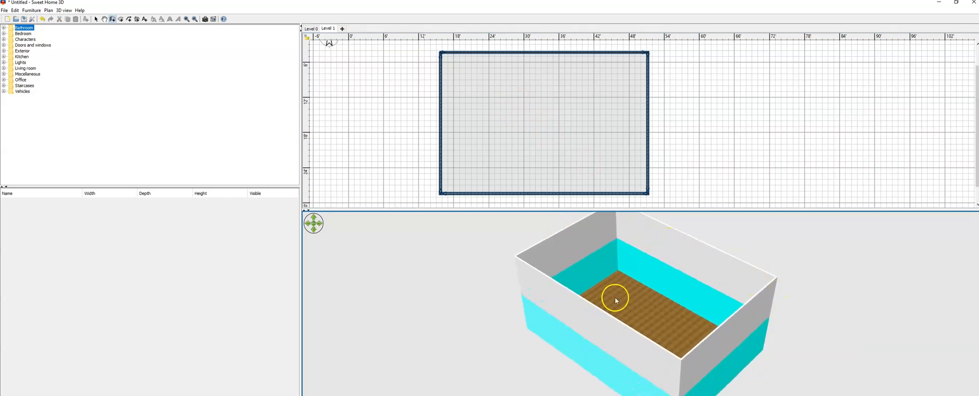
mouse_move(800, 287)
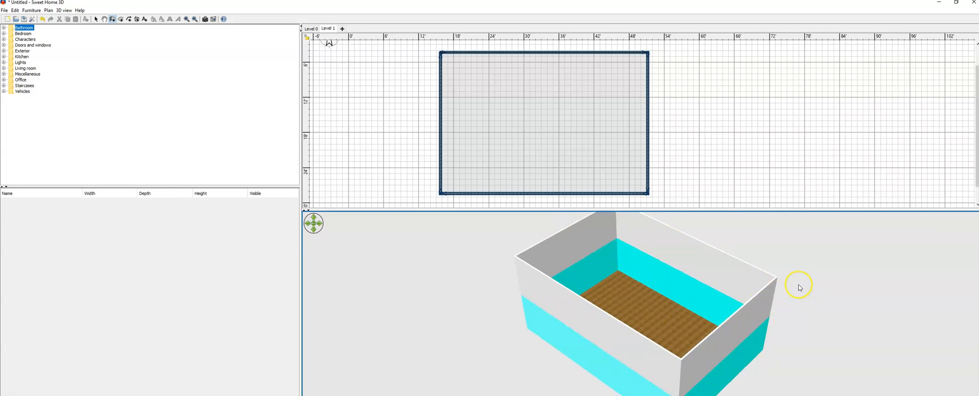
mouse_move(727, 247)
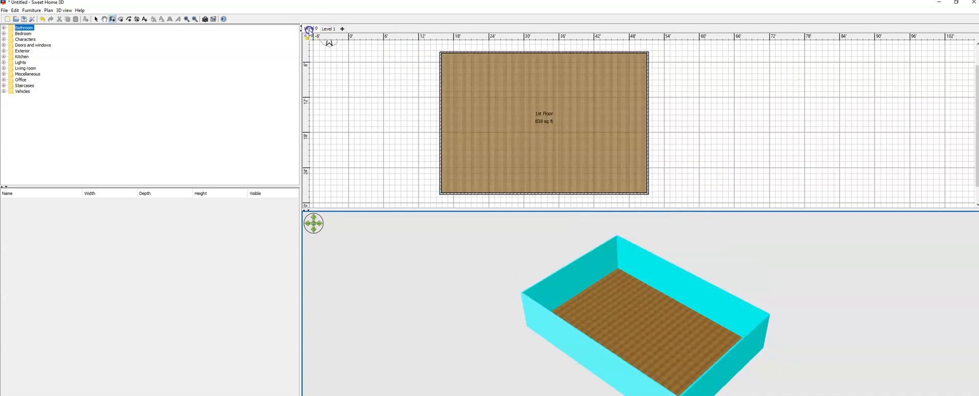
On Level 0, drop a Straight staircase from the Staircases catalog against the room's right wall
left_click(331, 28)
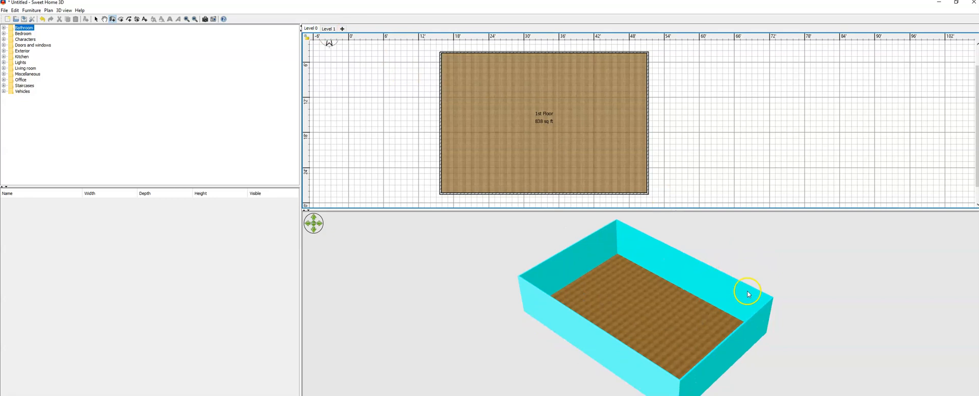
mouse_move(341, 162)
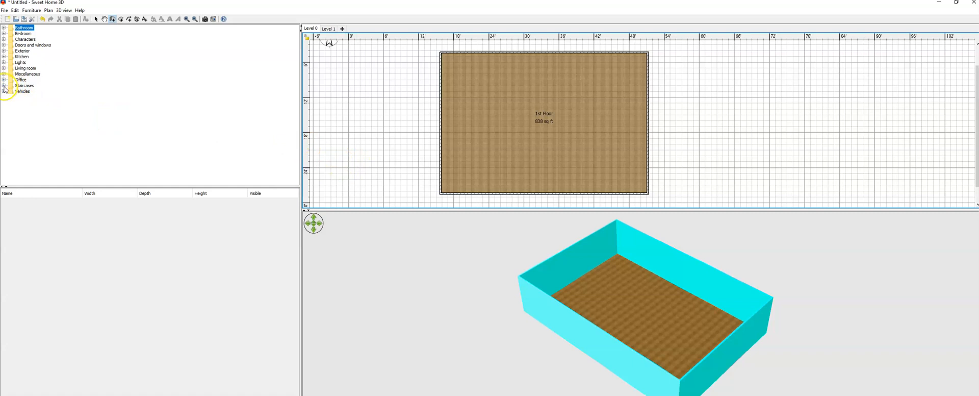
left_click(5, 88)
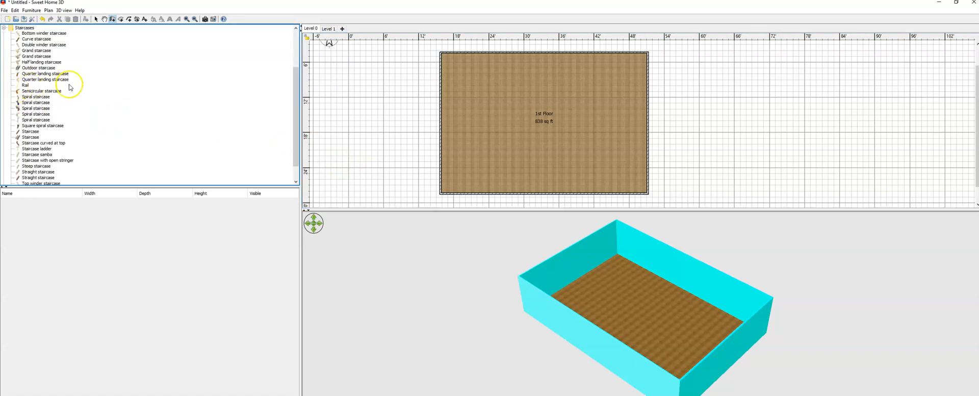
mouse_move(35, 172)
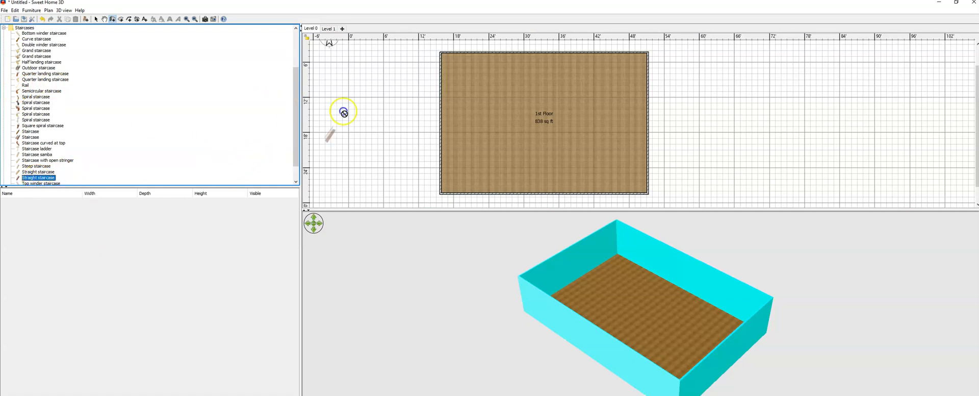
left_click_drag(342, 113, 626, 95)
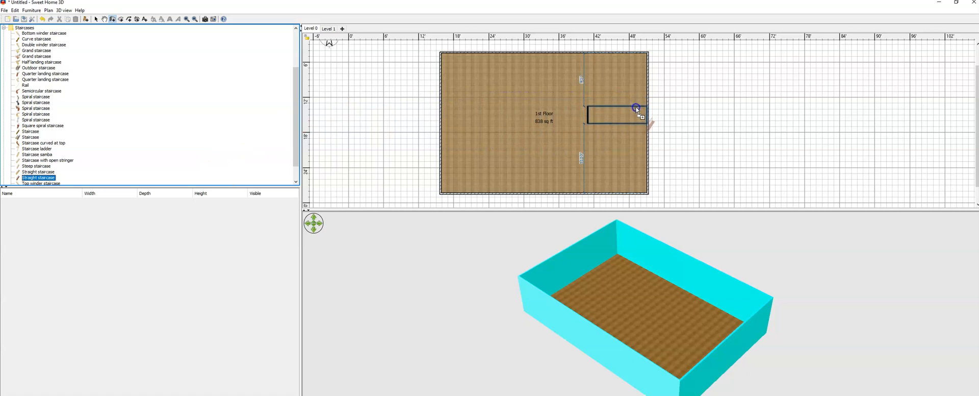
left_click(636, 107)
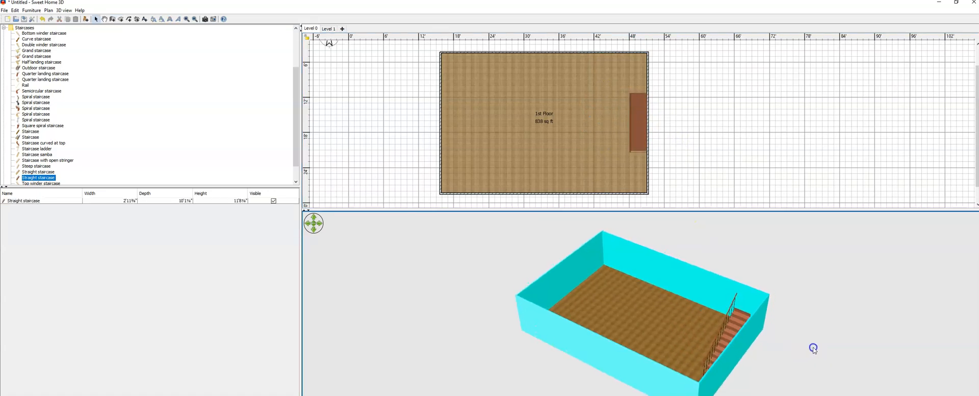
Orbit the 3D view to face the new staircase
left_click_drag(814, 347, 767, 326)
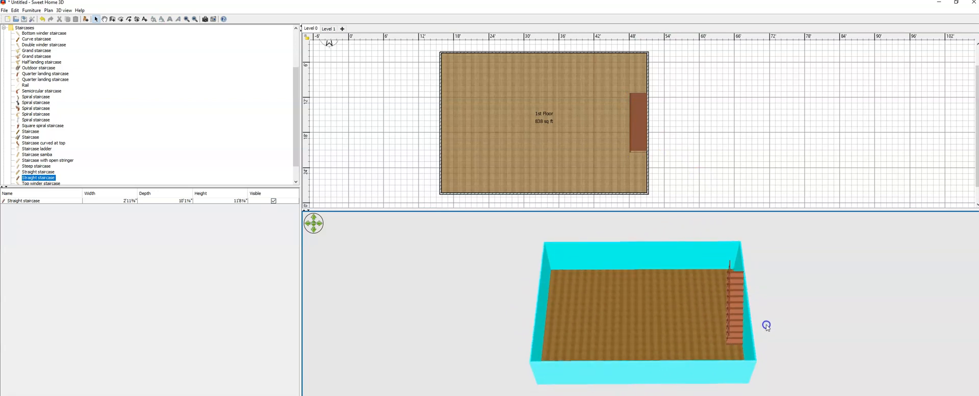
left_click_drag(766, 325, 757, 317)
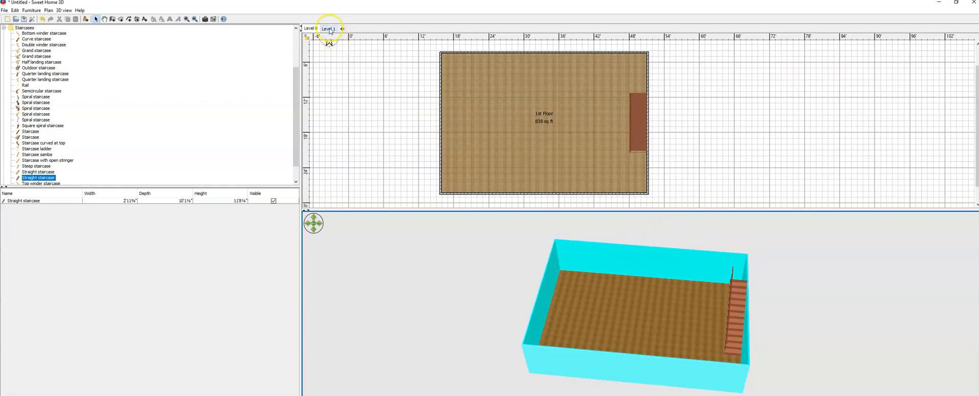
left_click(311, 27)
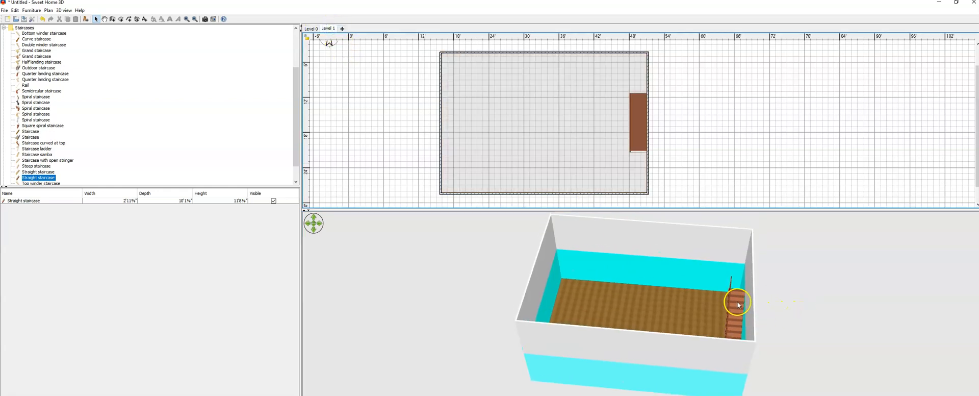
mouse_move(757, 305)
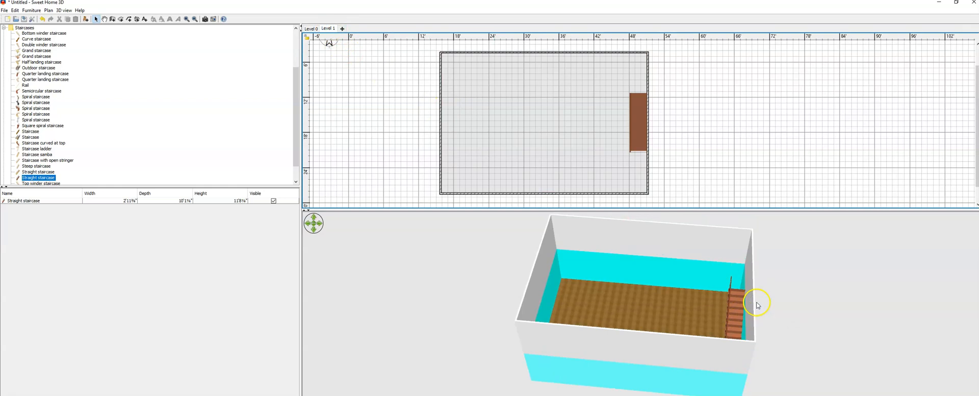
mouse_move(662, 174)
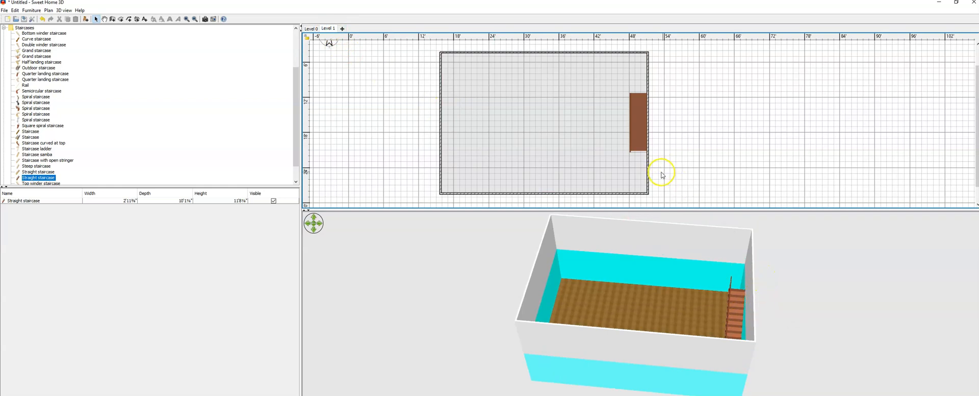
mouse_move(591, 126)
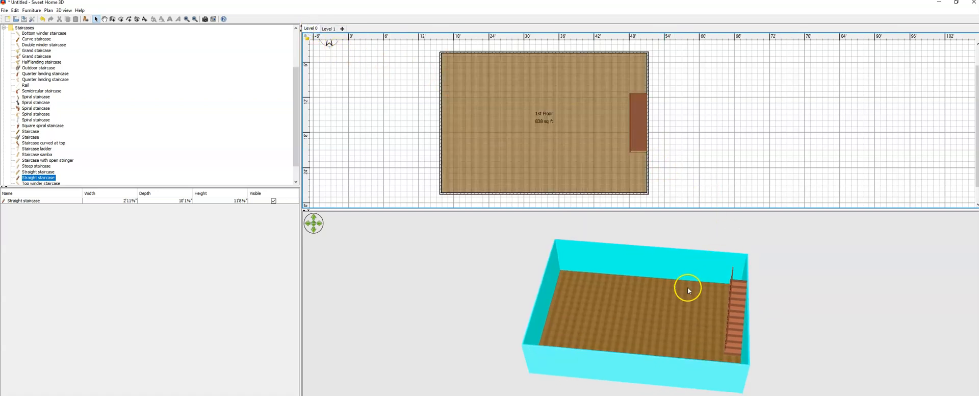
left_click_drag(688, 290, 717, 271)
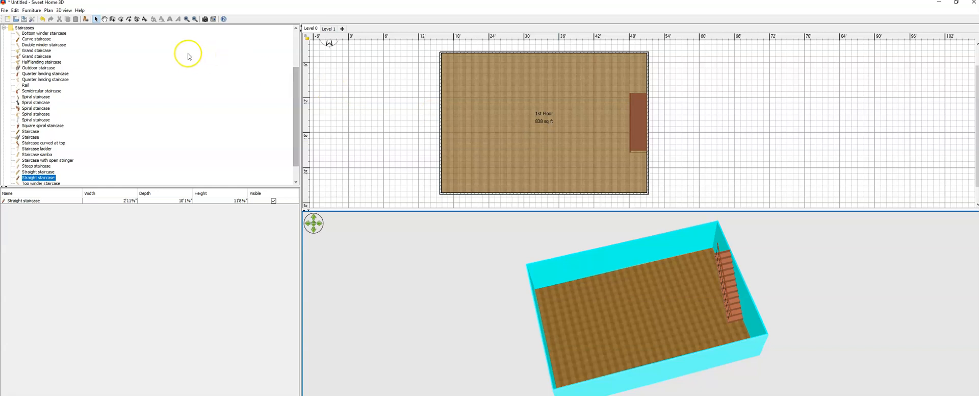
mouse_move(487, 112)
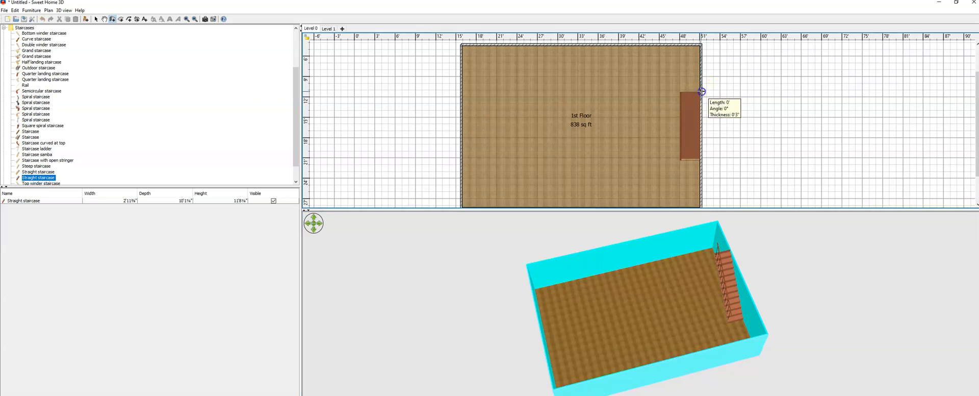
Draw thin walls along the staircase's top edge and down its left side on Level 0
left_click_drag(701, 90, 677, 89)
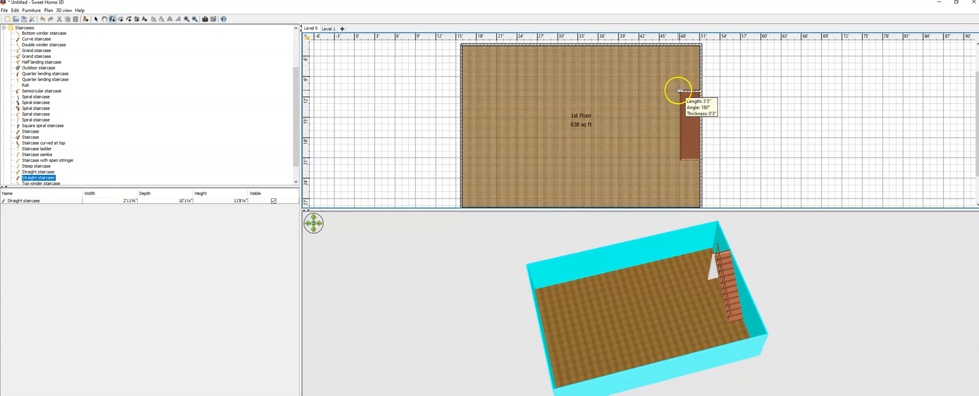
left_click_drag(679, 90, 679, 144)
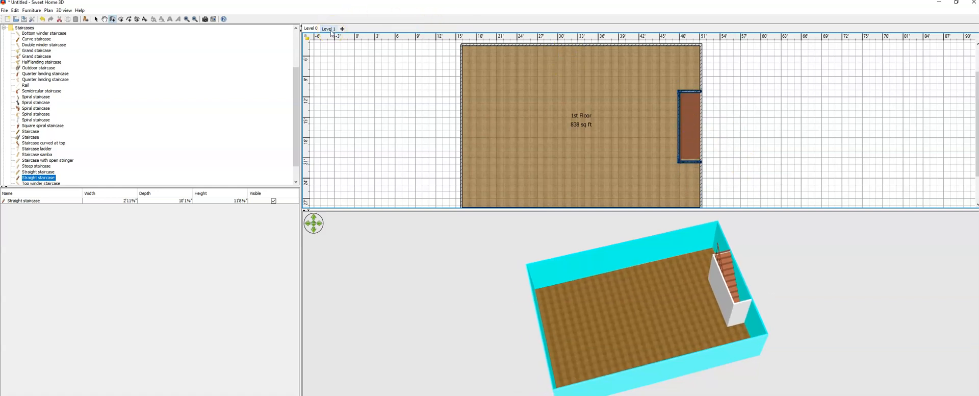
On Level 1, draw a wall enclosing the stairwell opening above the staircase
left_click(330, 25)
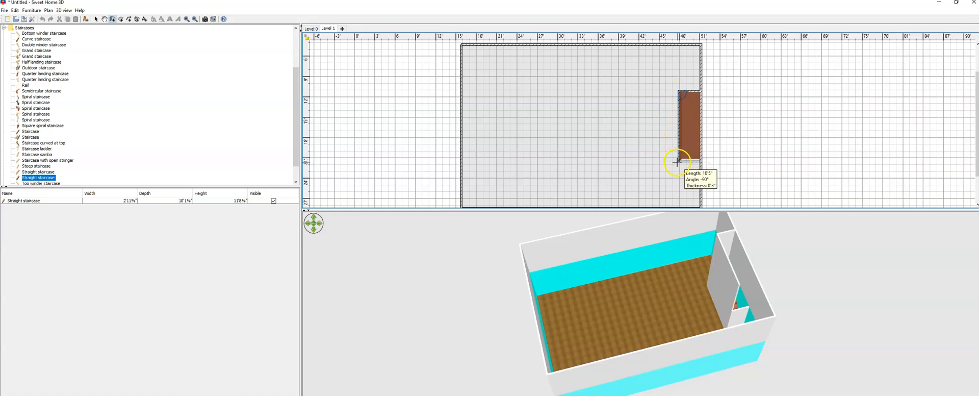
left_click_drag(675, 160, 687, 159)
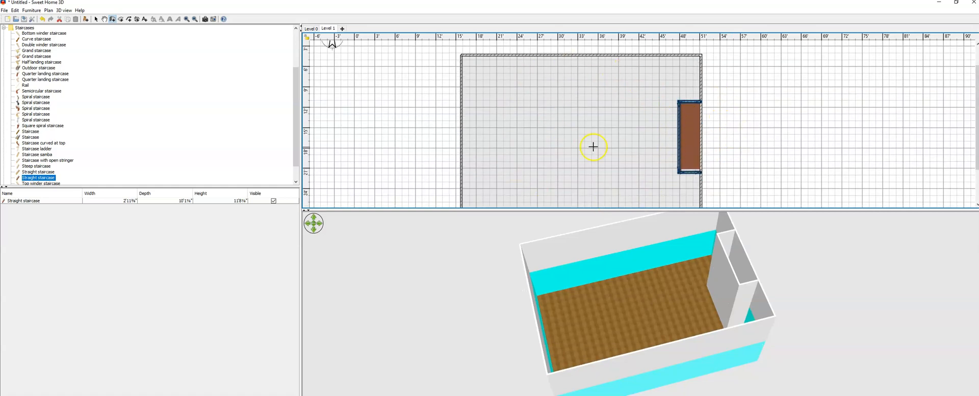
mouse_move(117, 19)
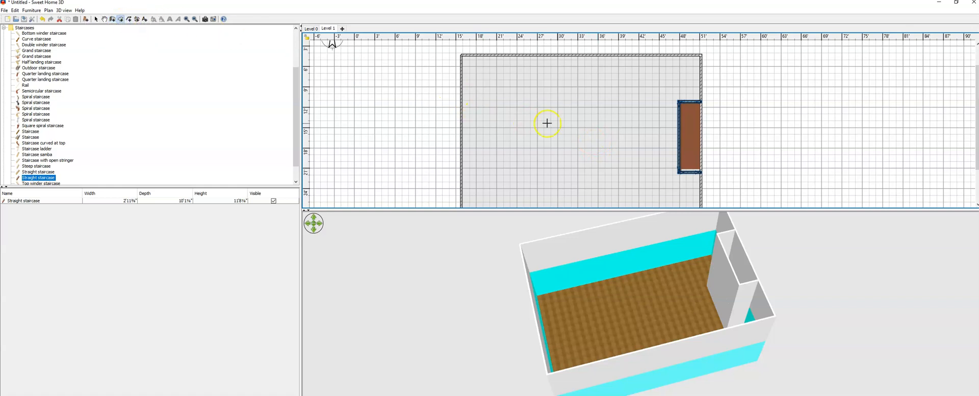
Create the 803 sq ft Level 1 room inside the walls, leaving the stairwell open
left_click(565, 122)
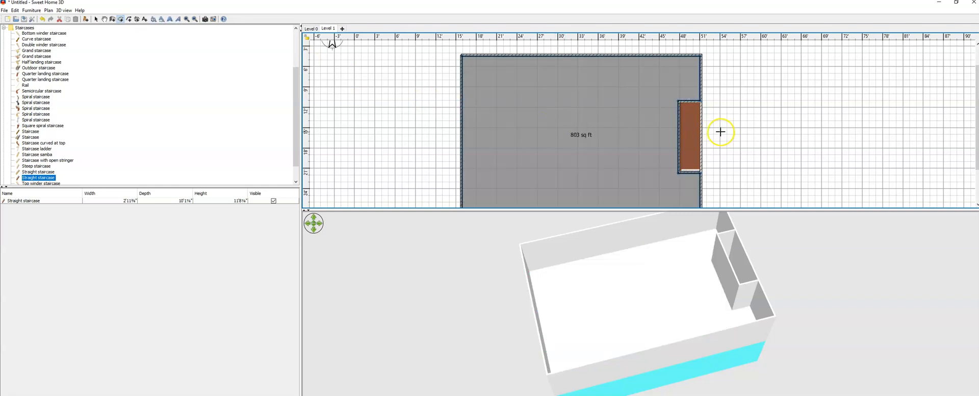
mouse_move(639, 196)
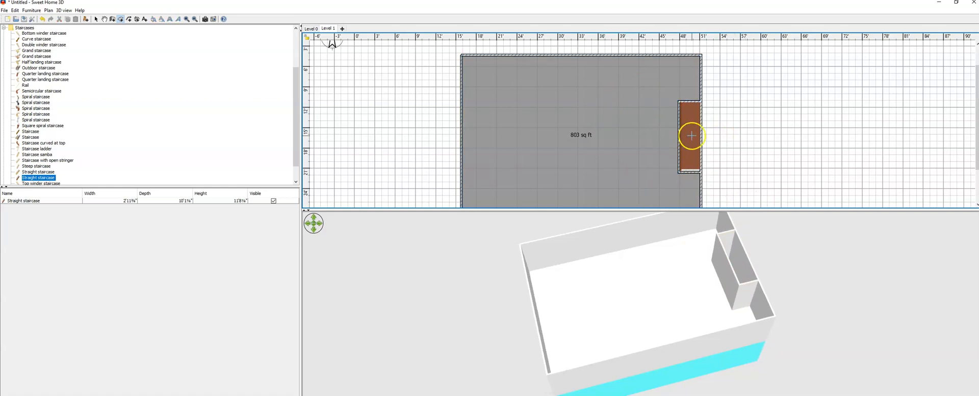
left_click_drag(691, 136, 683, 101)
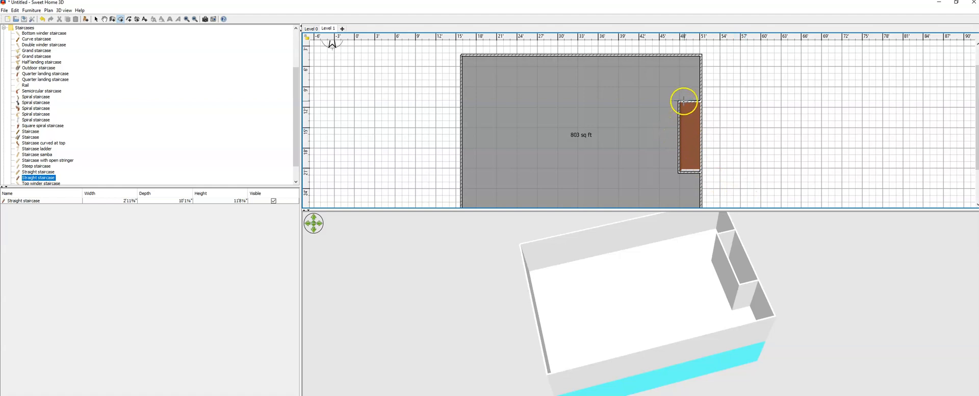
mouse_move(586, 77)
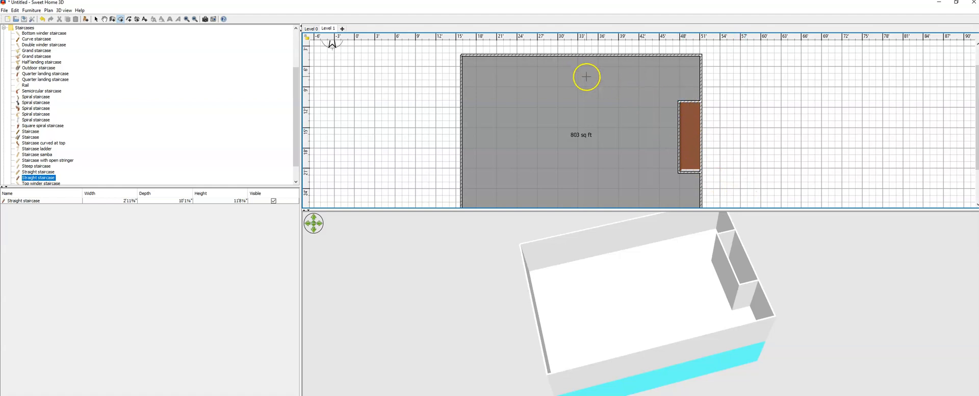
mouse_move(97, 20)
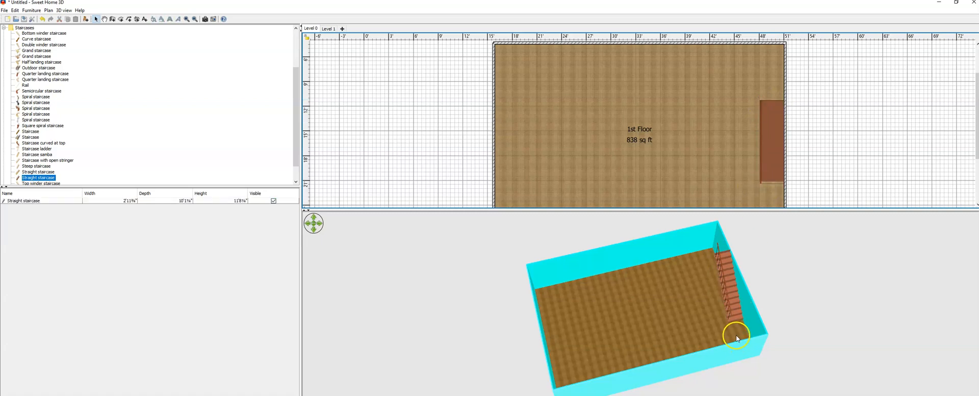
On Level 1, make the walls see-through in the 3D view settings to reveal the staircase
left_click(332, 28)
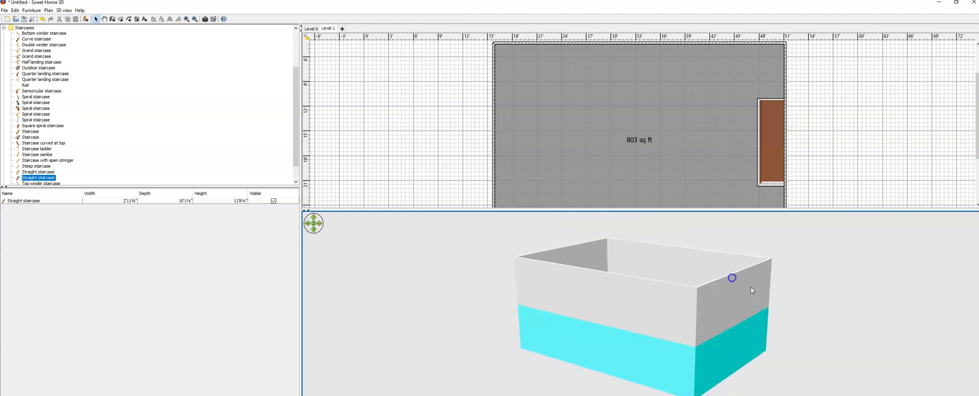
right_click(752, 290)
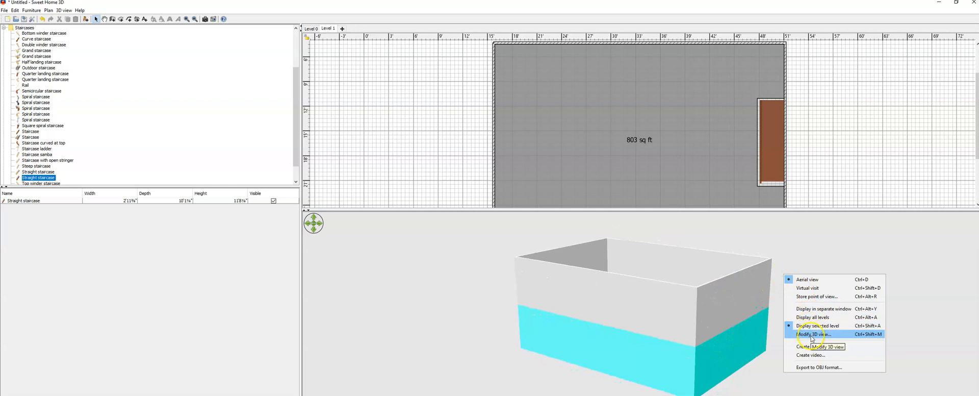
left_click(810, 334)
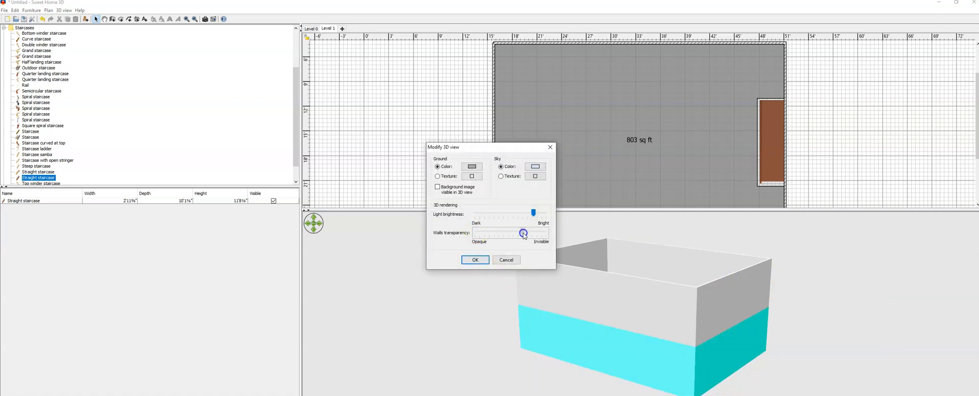
left_click(475, 259)
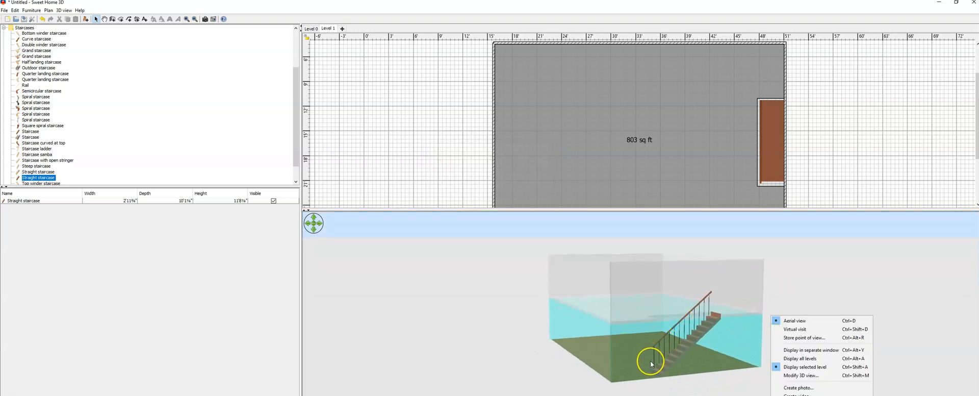
mouse_move(858, 298)
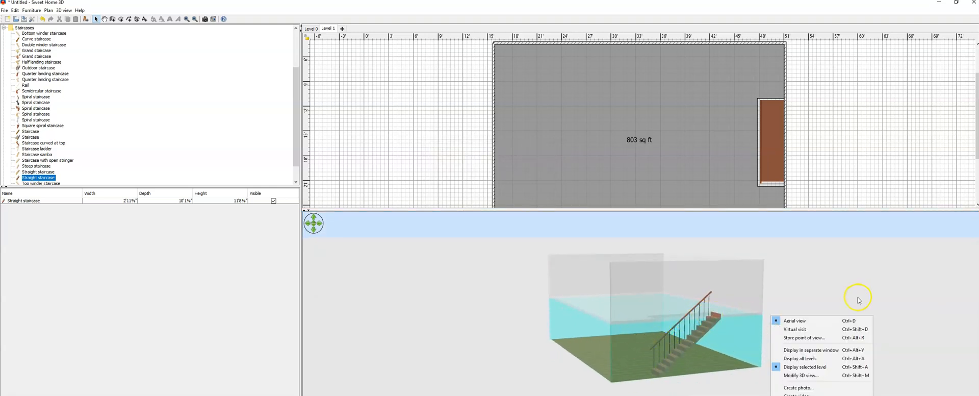
Set the walls back to opaque and orbit to look down into the room
left_click(800, 375)
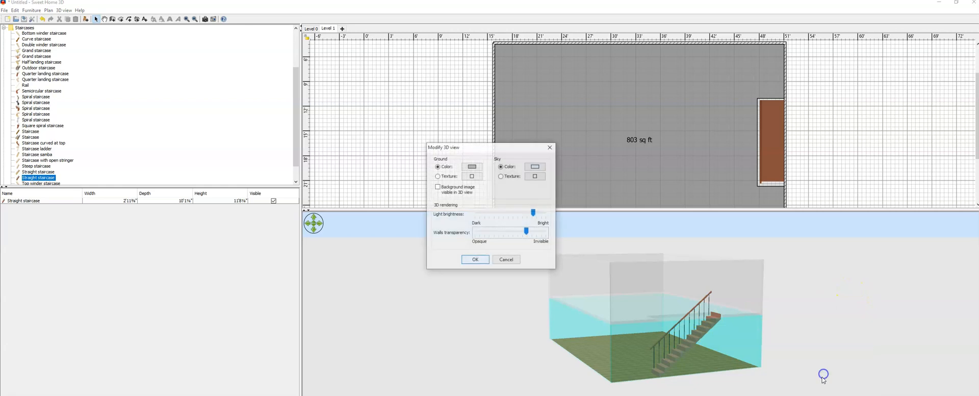
left_click_drag(526, 231, 473, 232)
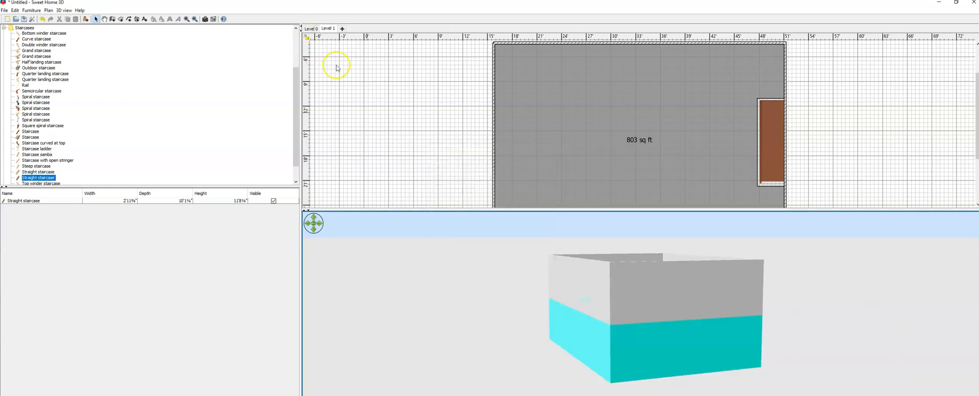
mouse_move(830, 334)
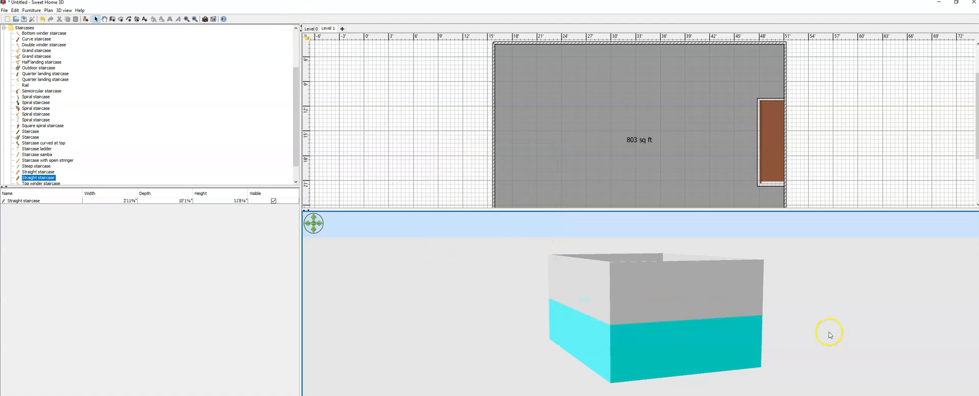
left_click_drag(829, 334, 818, 319)
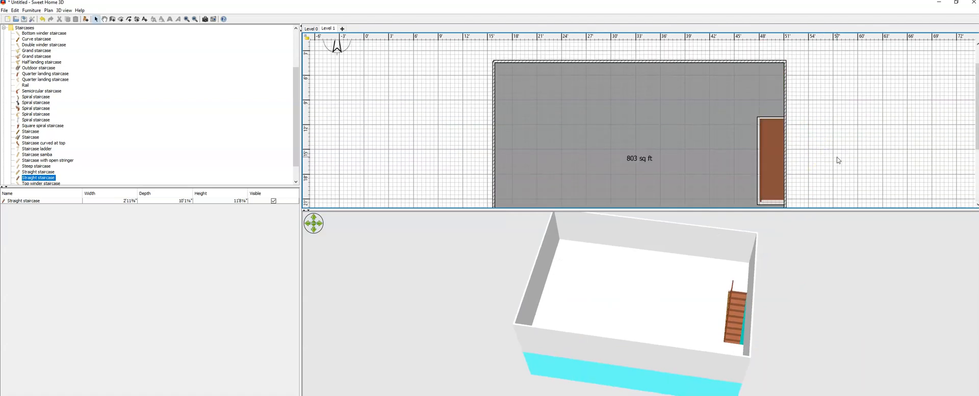
mouse_move(837, 160)
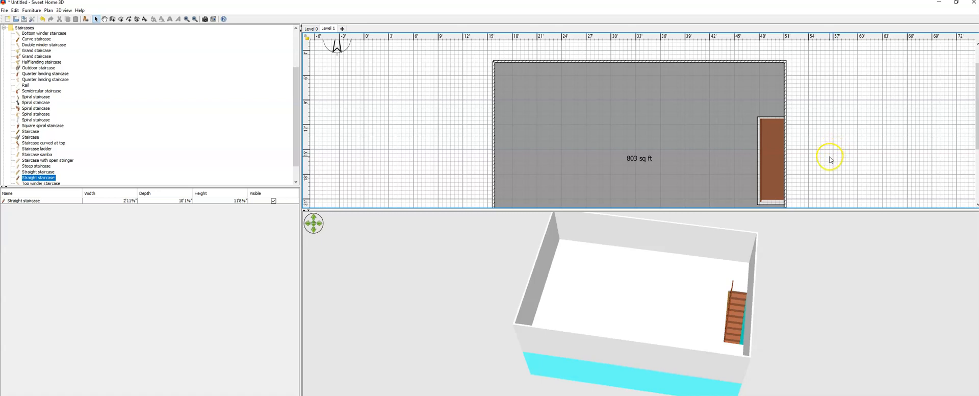
mouse_move(657, 170)
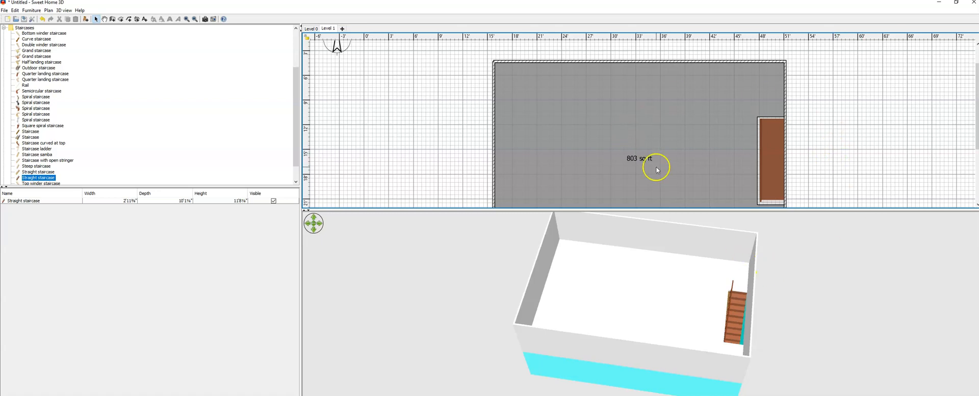
mouse_move(708, 224)
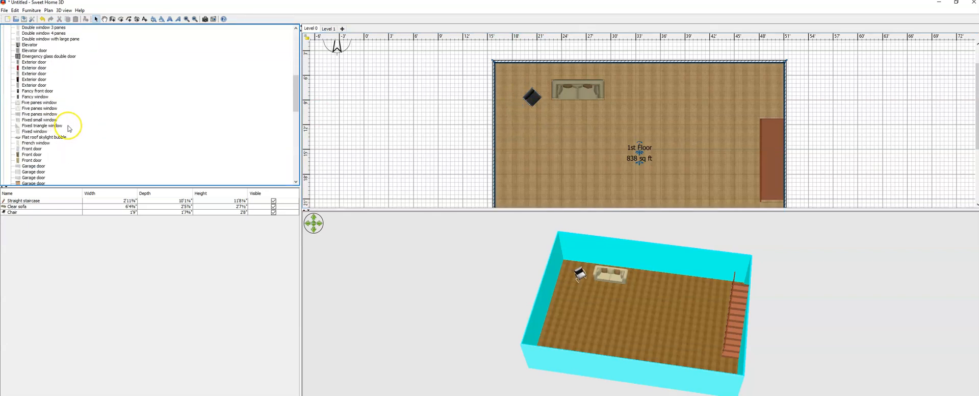
Pick the Five panes window from the catalog and expand the Characters category
left_click(37, 102)
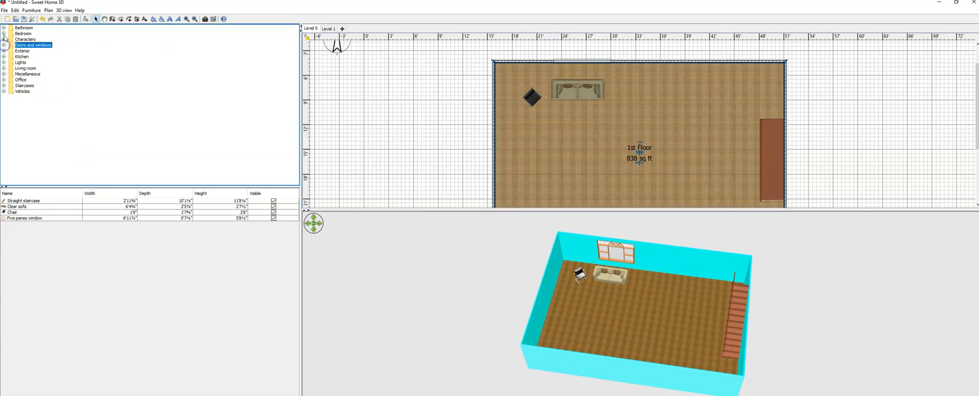
left_click(6, 38)
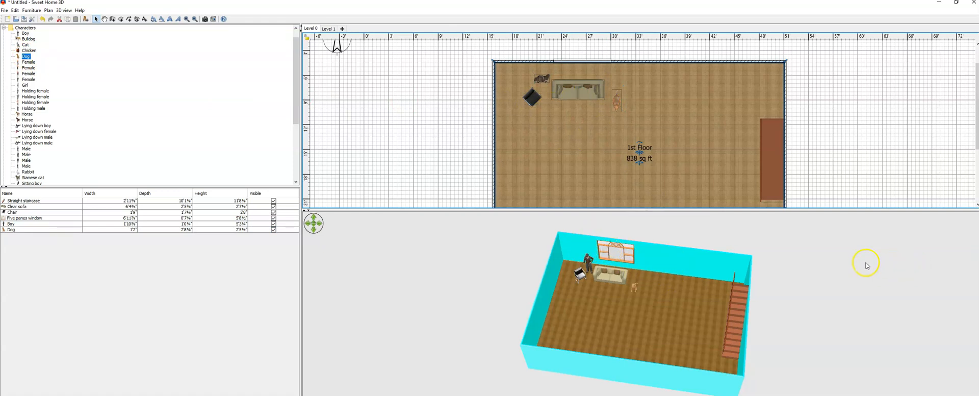
mouse_move(621, 283)
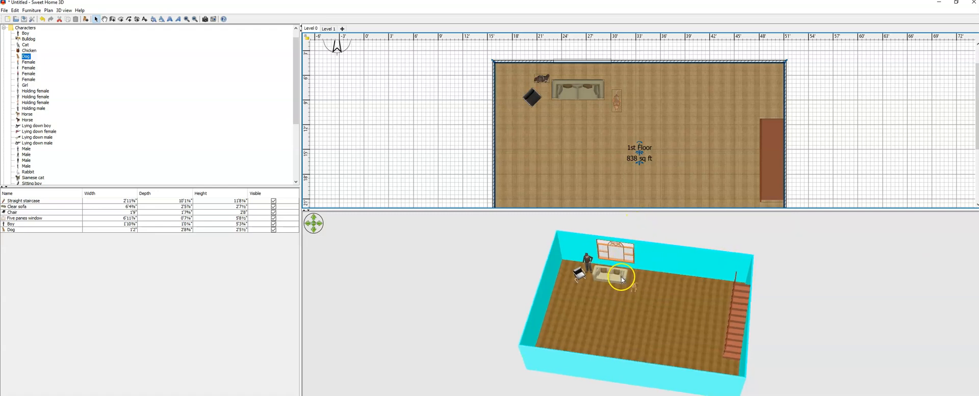
Move the 3D view closer to the furnished room and bring up its options for Virtual visit
left_click_drag(621, 279, 774, 281)
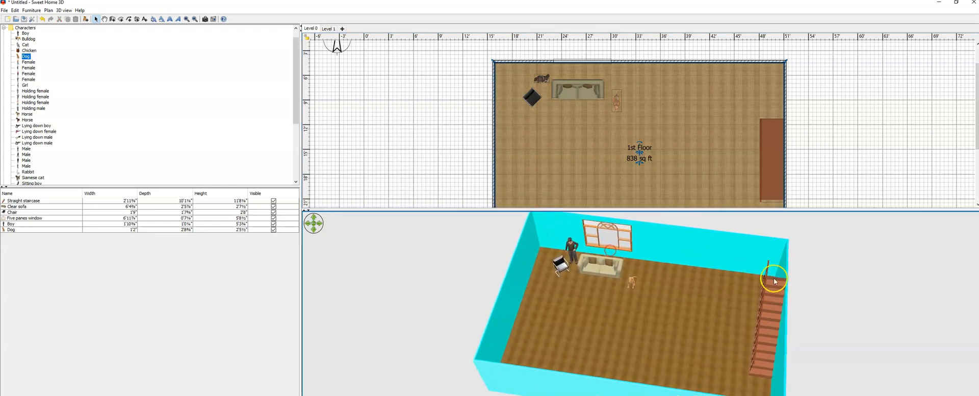
right_click(774, 281)
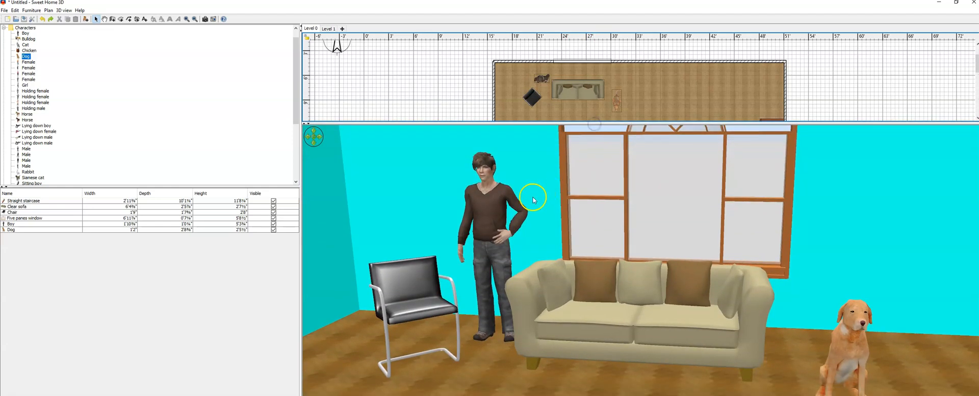
mouse_move(881, 370)
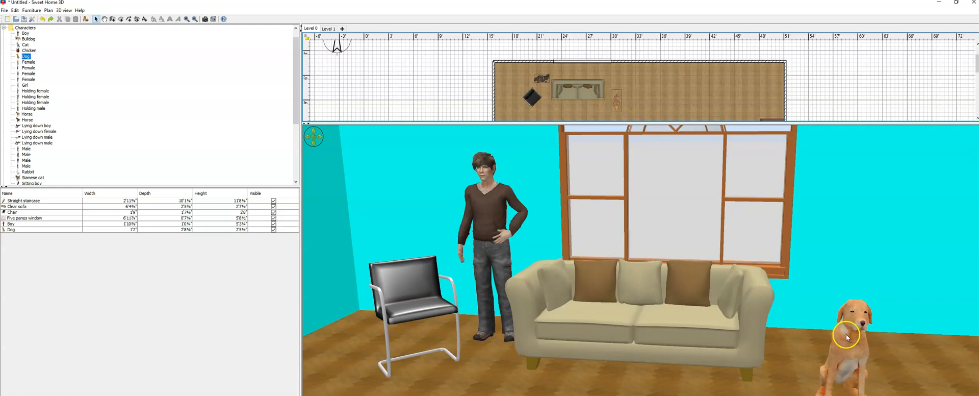
mouse_move(710, 272)
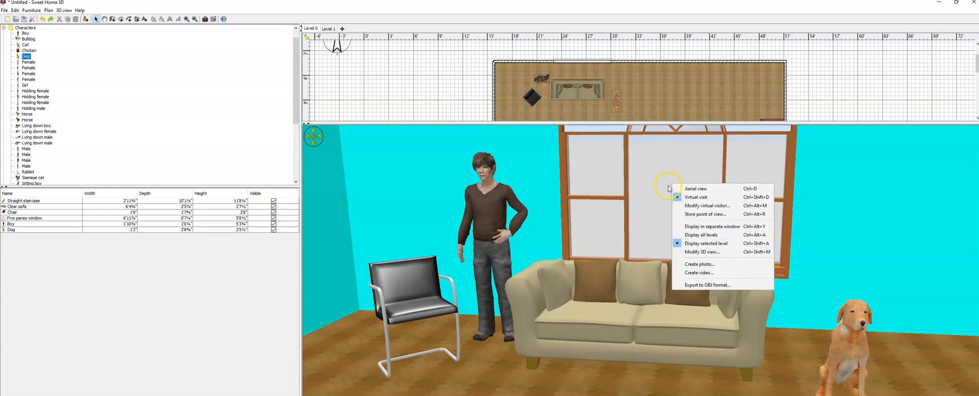
mouse_move(700, 252)
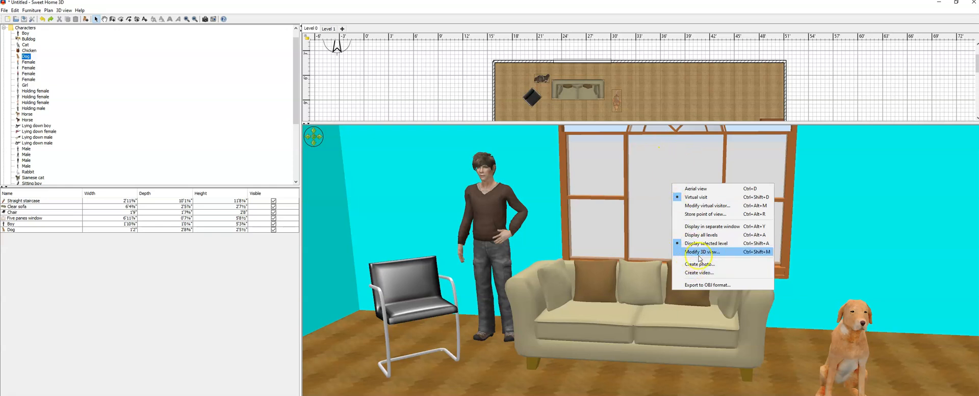
Set the 3D view's ground texture to Floor - Grass
left_click(699, 251)
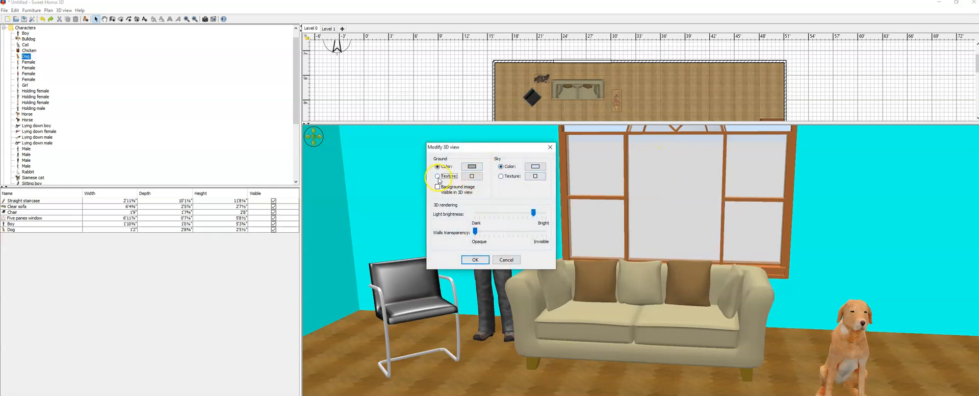
left_click(472, 176)
type("grass")
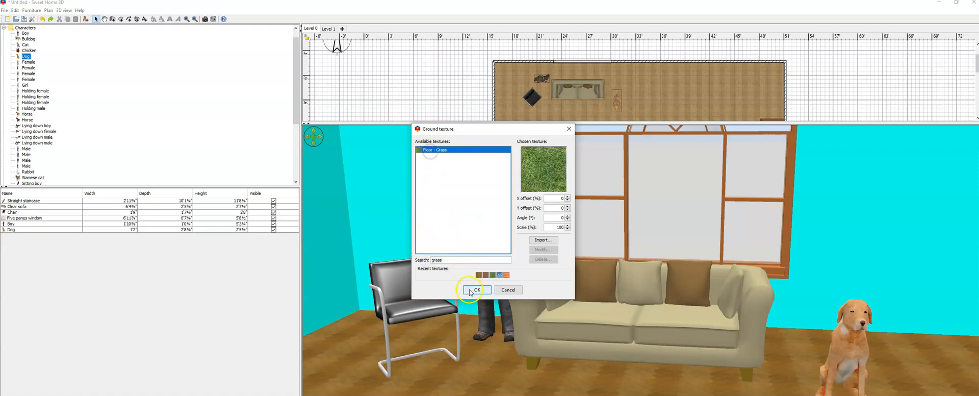
left_click(477, 289)
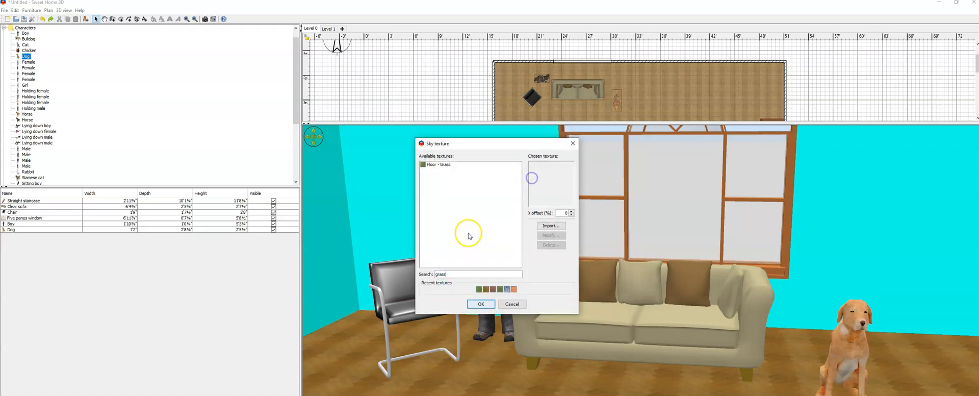
Search 'sky' and pick a sky image as the sky texture
type("sky")
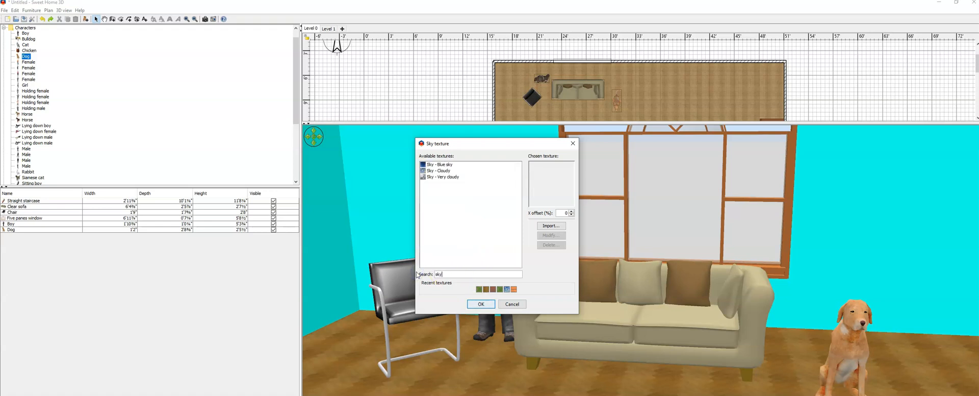
left_click(440, 164)
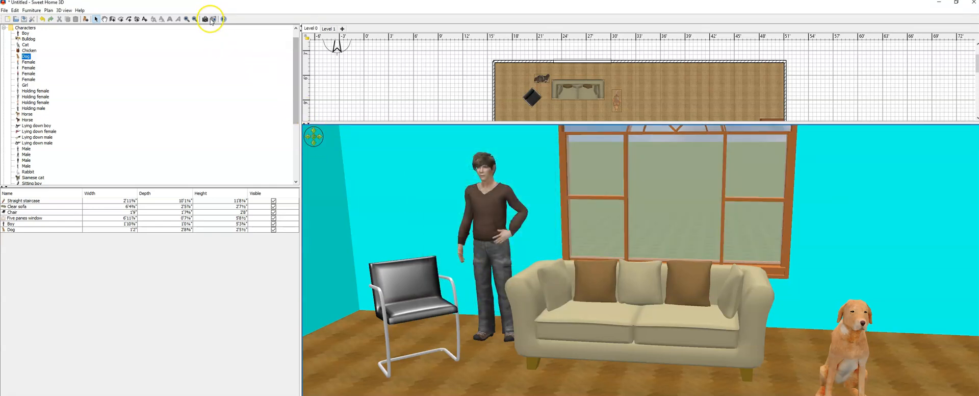
mouse_move(205, 19)
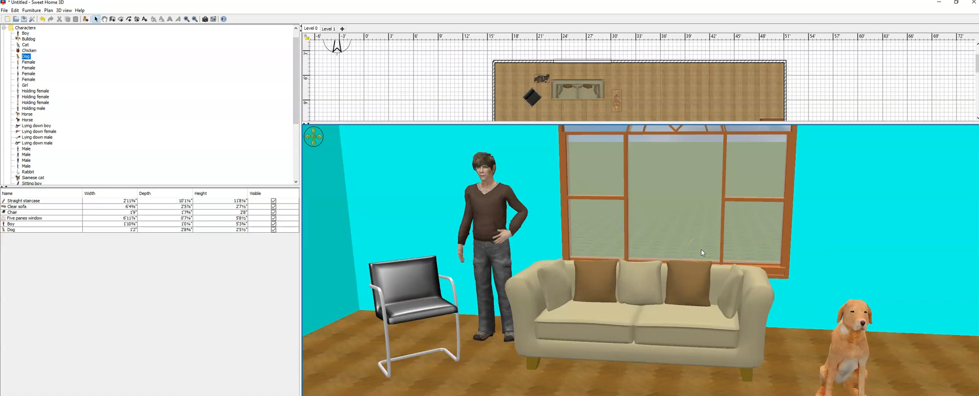
mouse_move(204, 19)
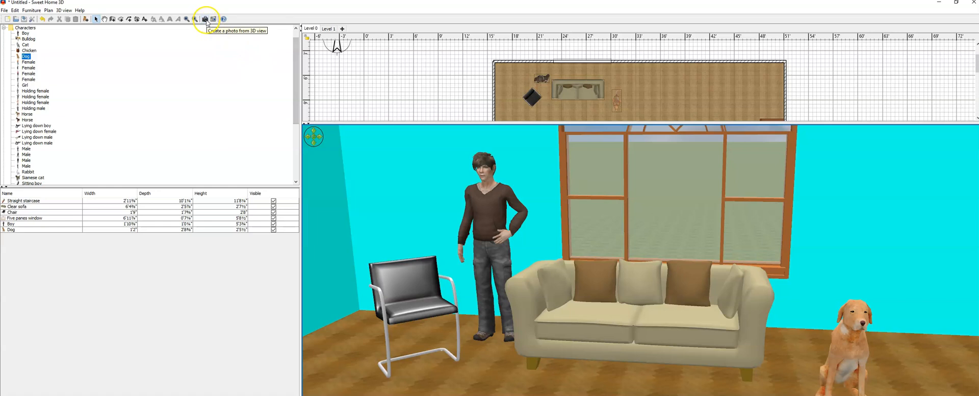
Start a 400 by 160 photo of the room, render a preview and raise the quality to Best
left_click(205, 19)
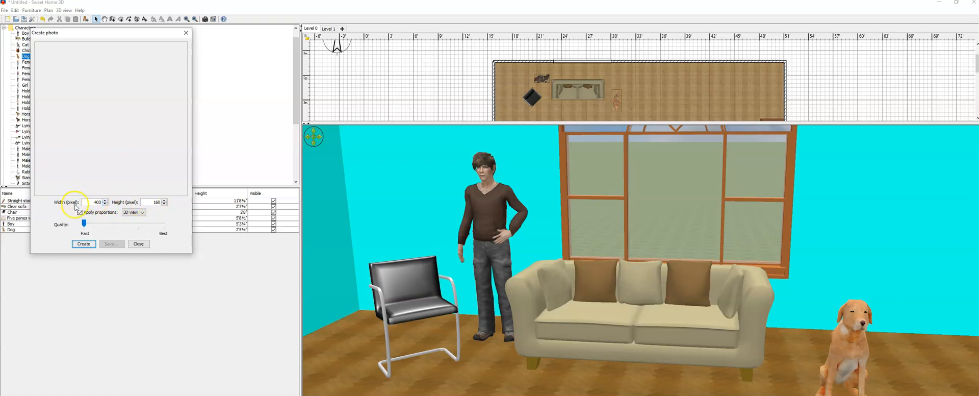
left_click(143, 212)
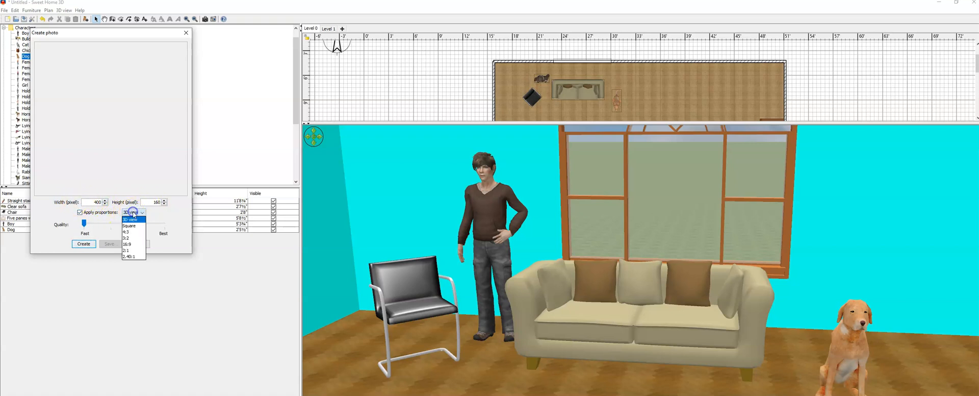
mouse_move(179, 217)
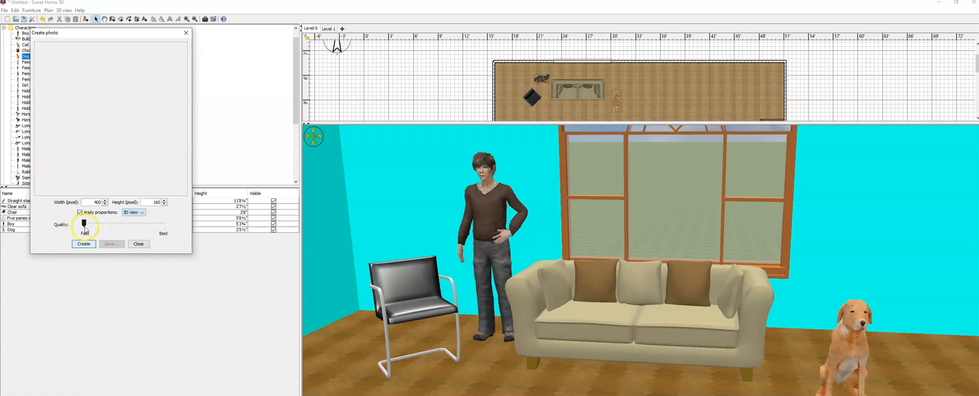
mouse_move(82, 225)
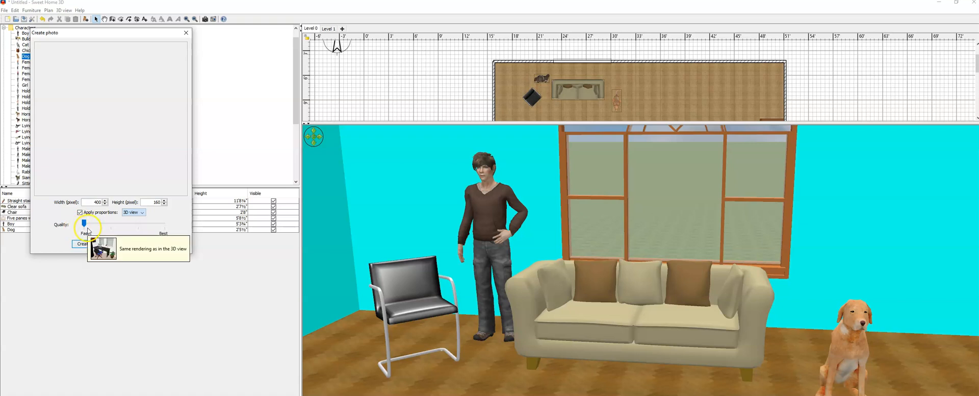
left_click(84, 243)
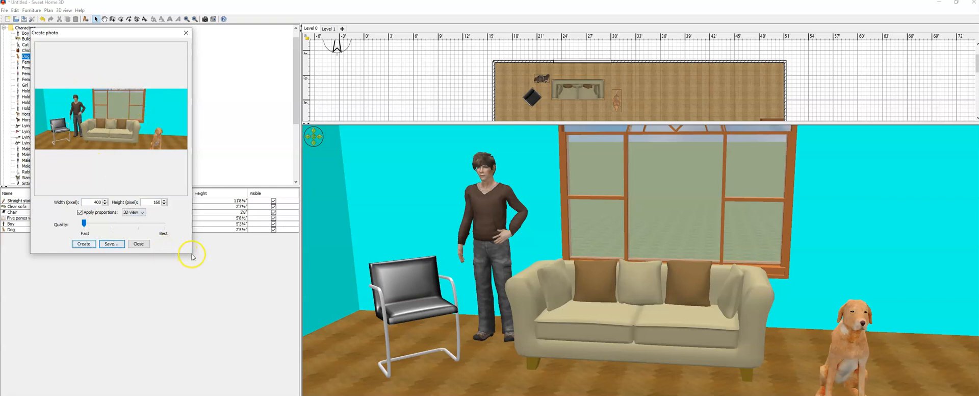
mouse_move(814, 211)
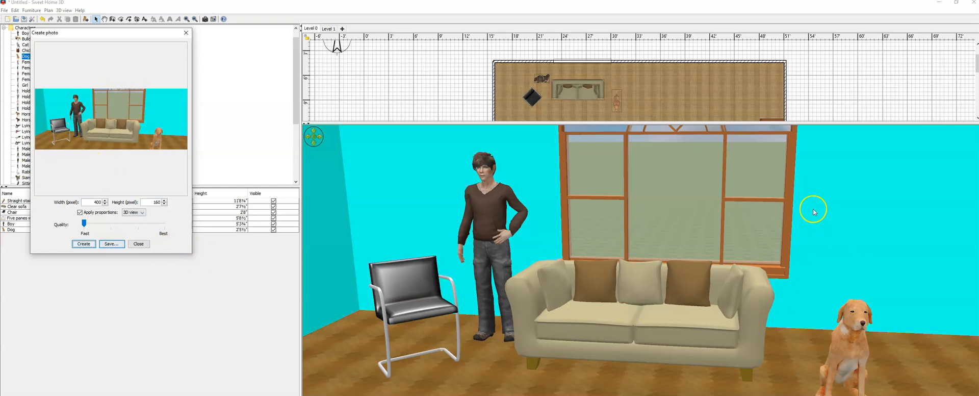
mouse_move(634, 303)
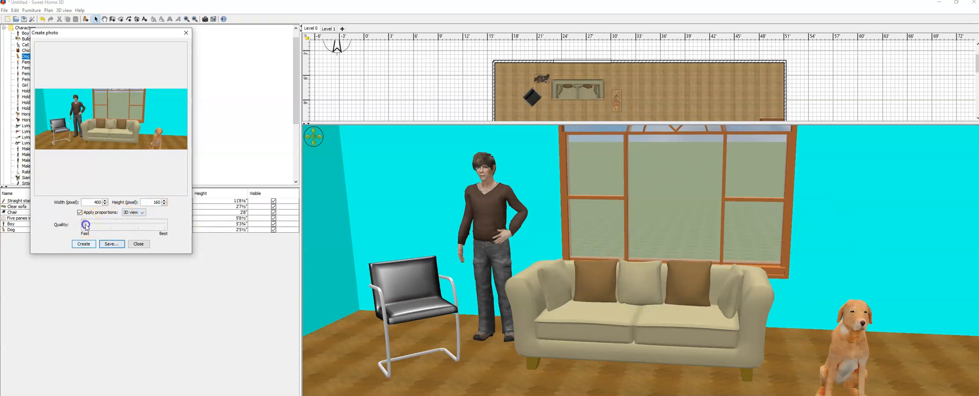
left_click_drag(86, 224, 169, 224)
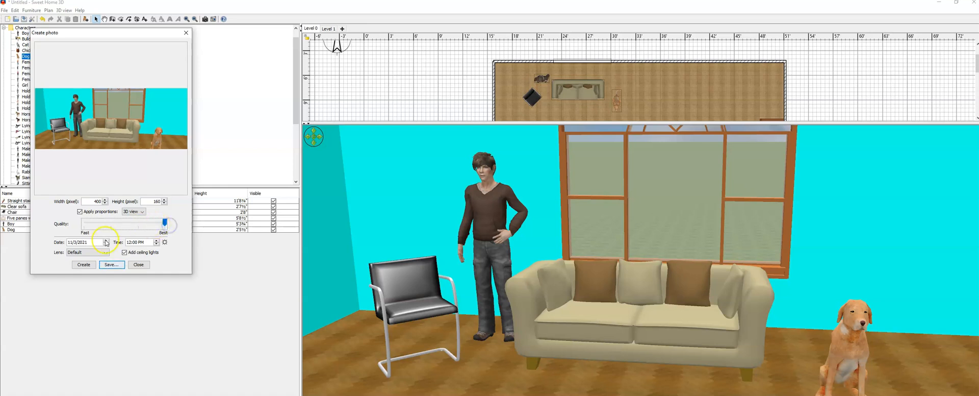
Render the best-quality photo and save it to the Desktop as PNG file 2
left_click(84, 264)
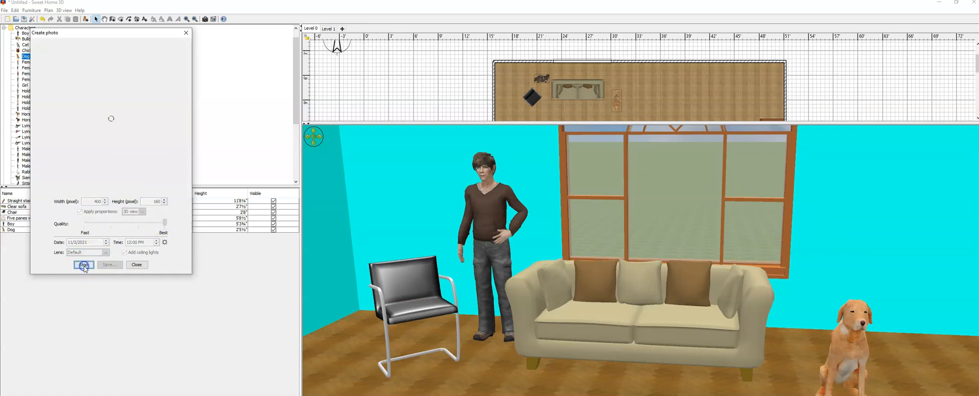
left_click(84, 264)
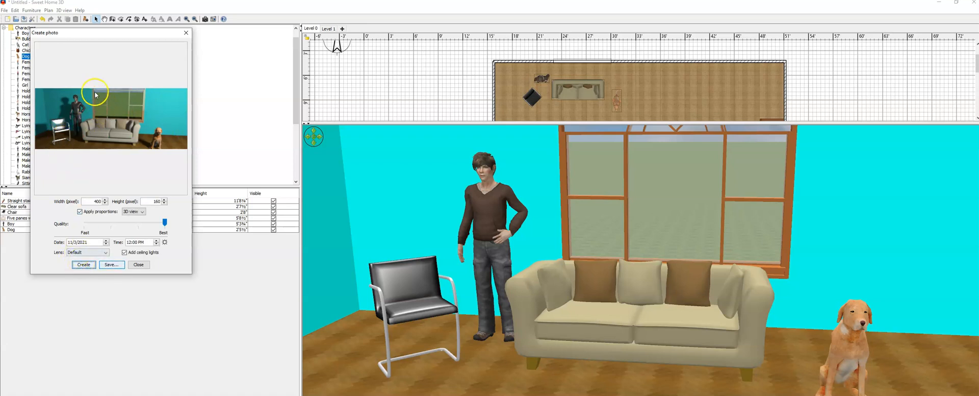
mouse_move(121, 173)
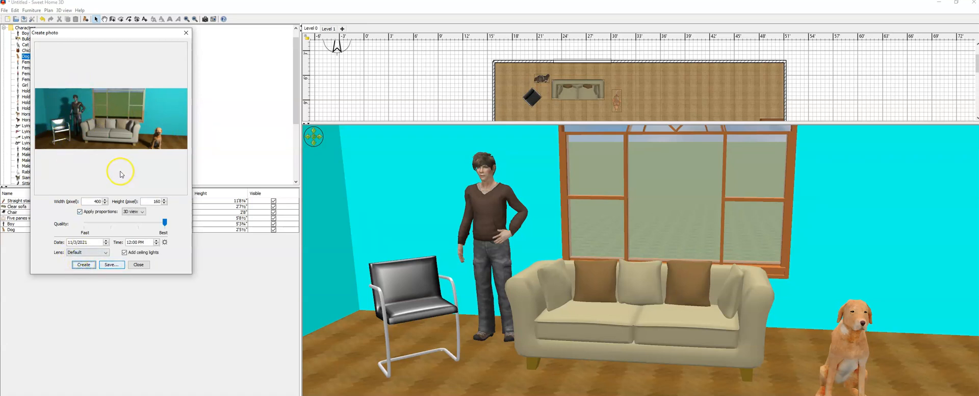
mouse_move(131, 133)
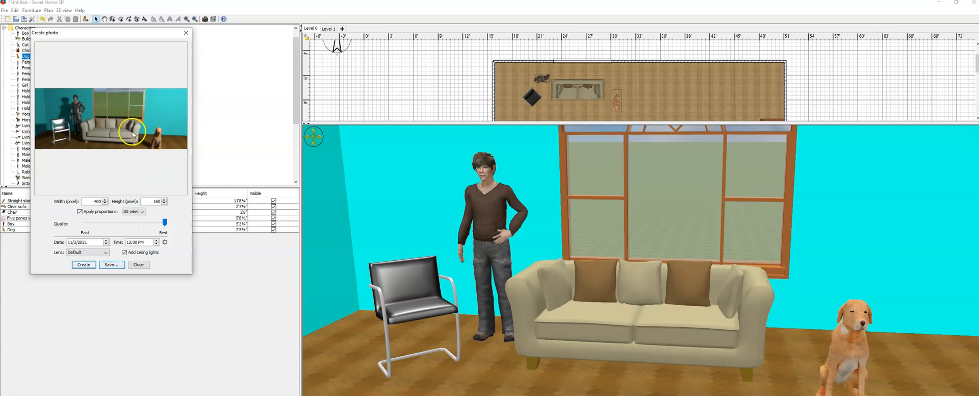
mouse_move(95, 127)
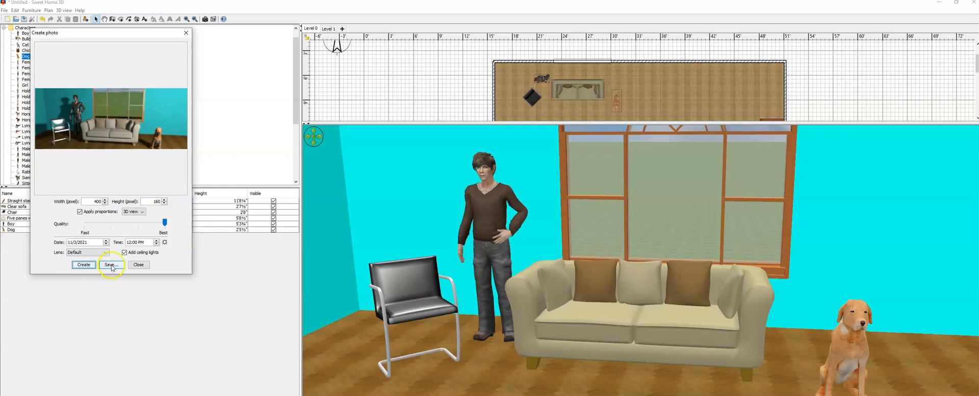
left_click(110, 265)
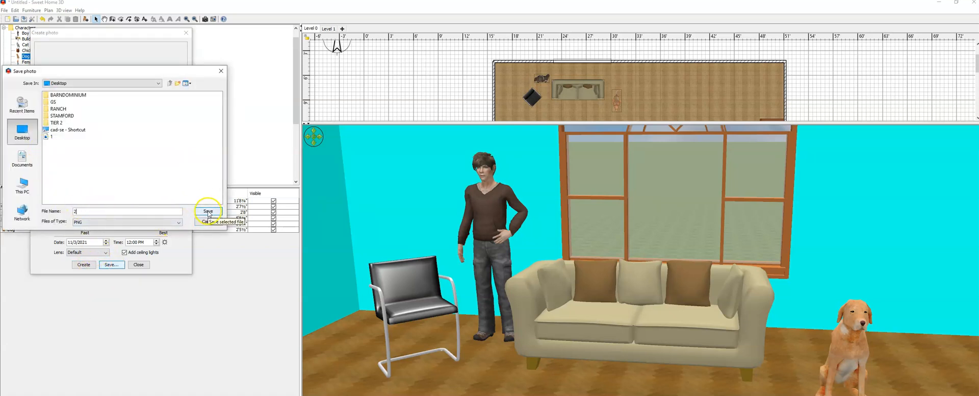
left_click(208, 211)
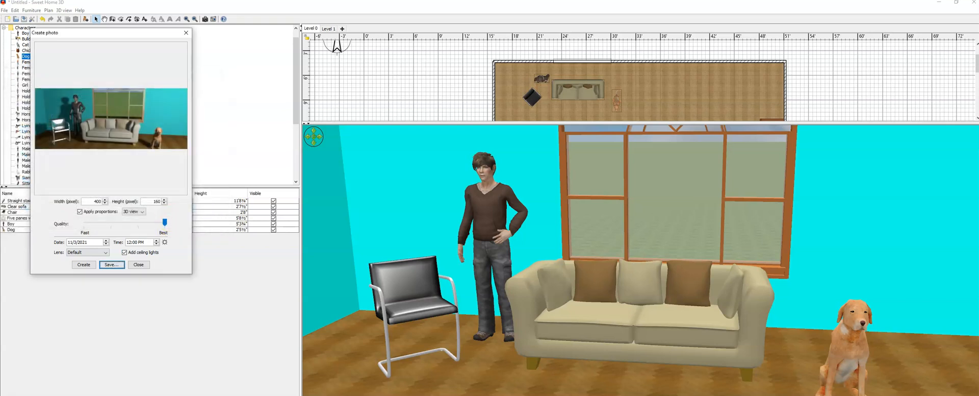
left_click(111, 264)
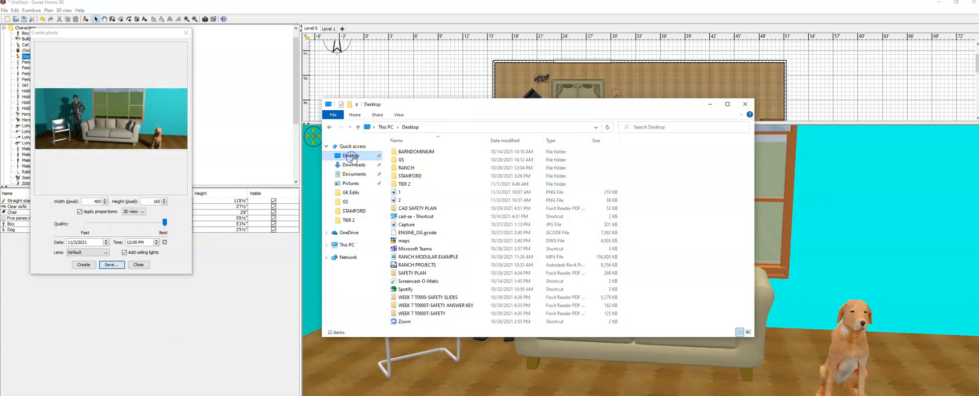
View the saved 2.png from the Desktop in Photos, return to the design and make the photo square
left_click(399, 200)
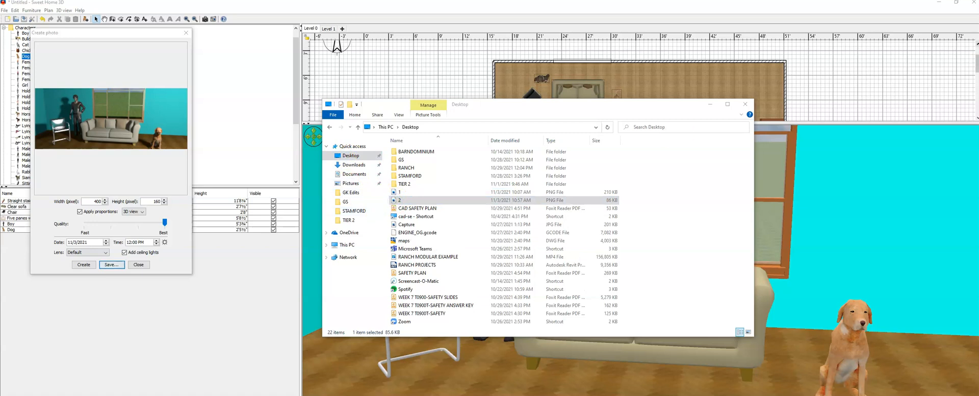
double_click(399, 200)
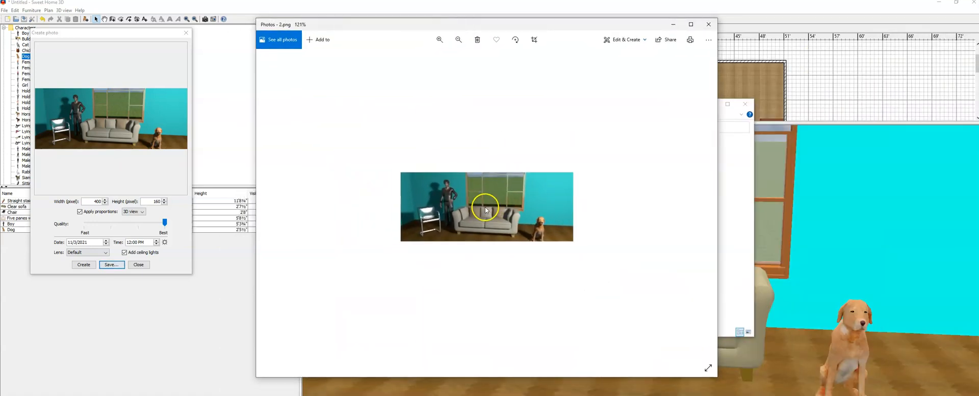
left_click(440, 40)
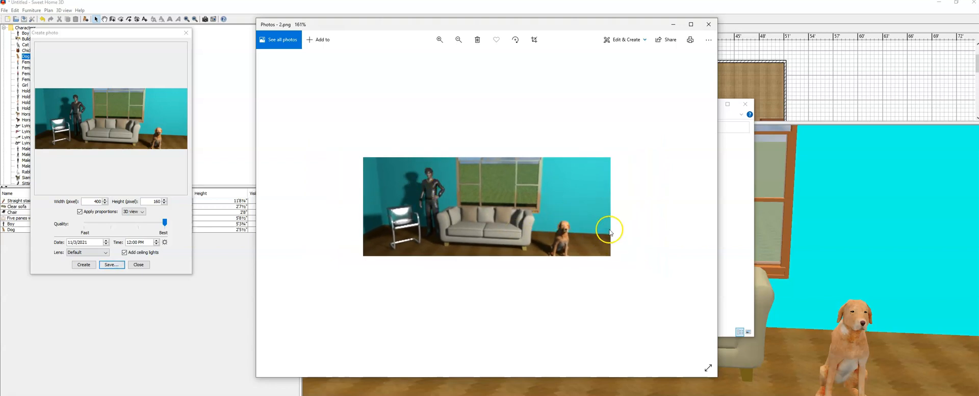
mouse_move(438, 192)
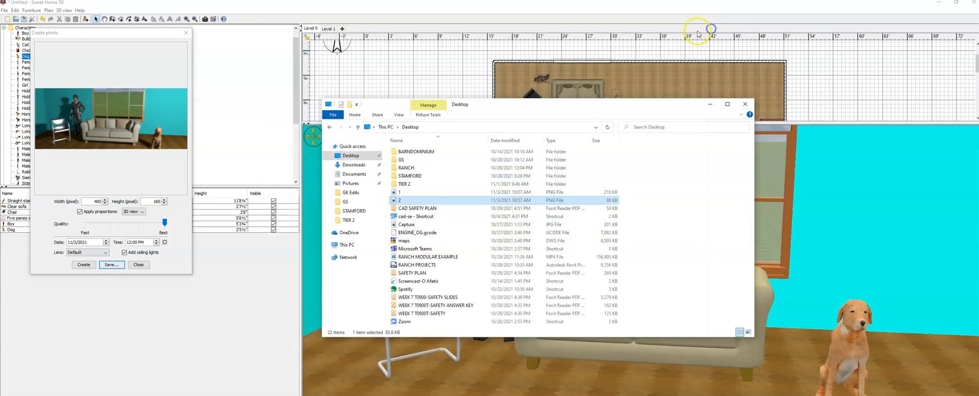
left_click(745, 104)
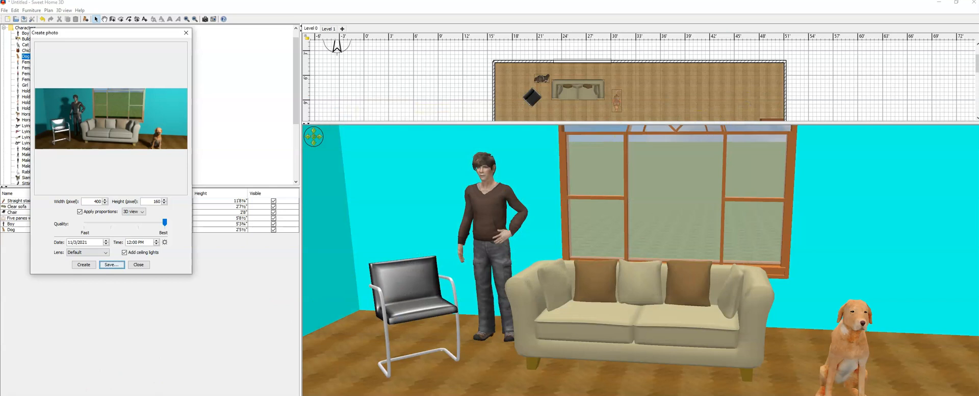
left_click(133, 211)
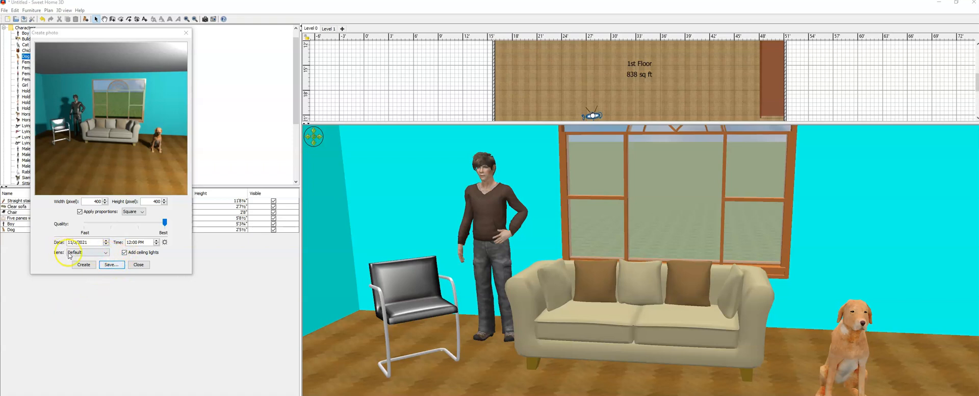
Render the square photo with a fisheye lens
left_click(106, 252)
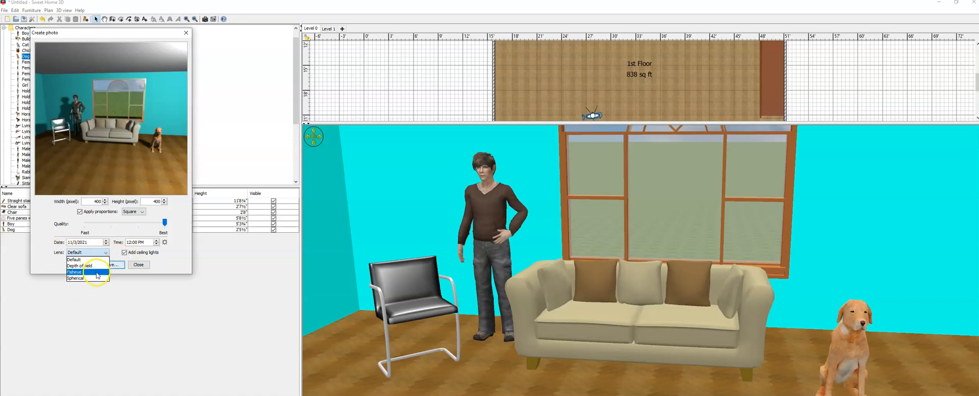
left_click(75, 272)
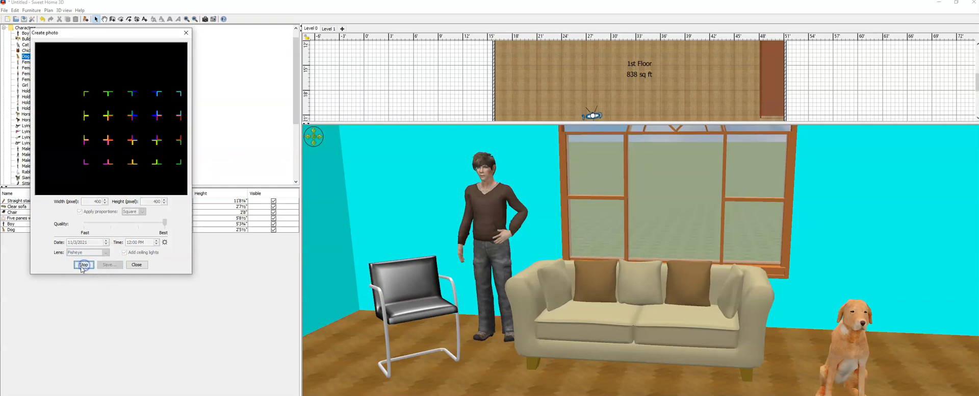
left_click(83, 265)
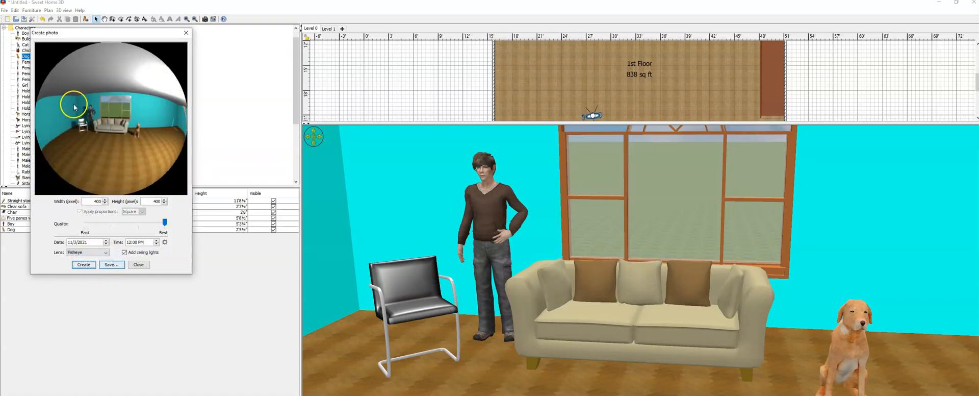
Render a spherical panorama of the room, then return to the default lens
left_click(105, 252)
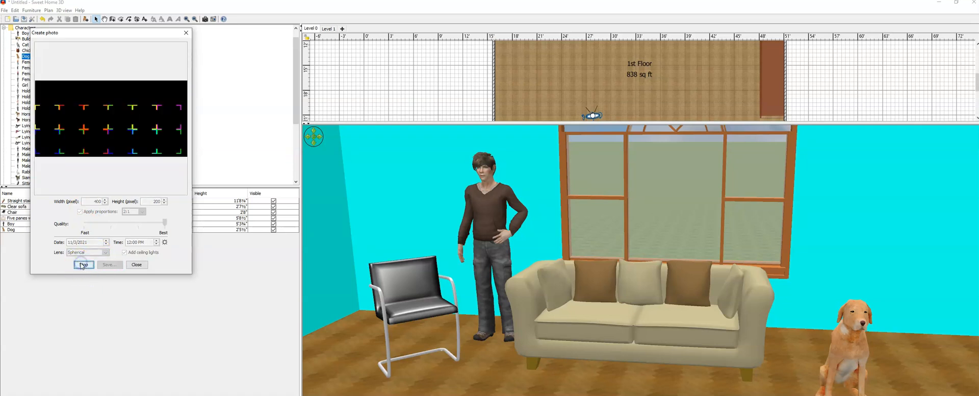
left_click(84, 264)
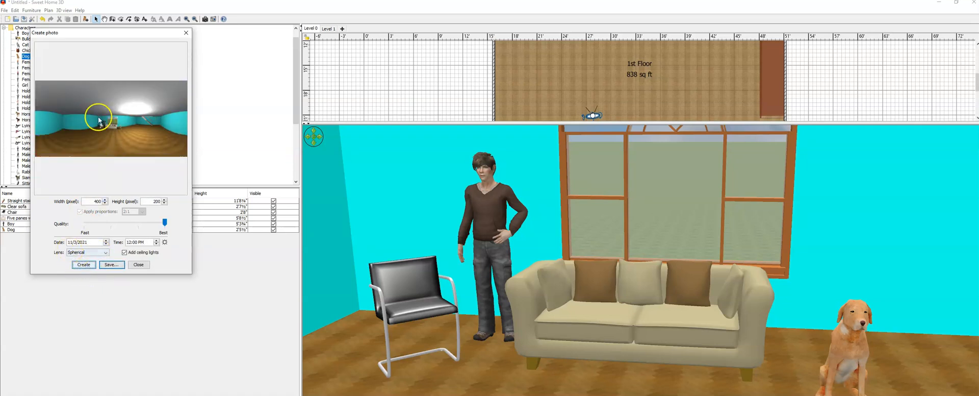
left_click(105, 252)
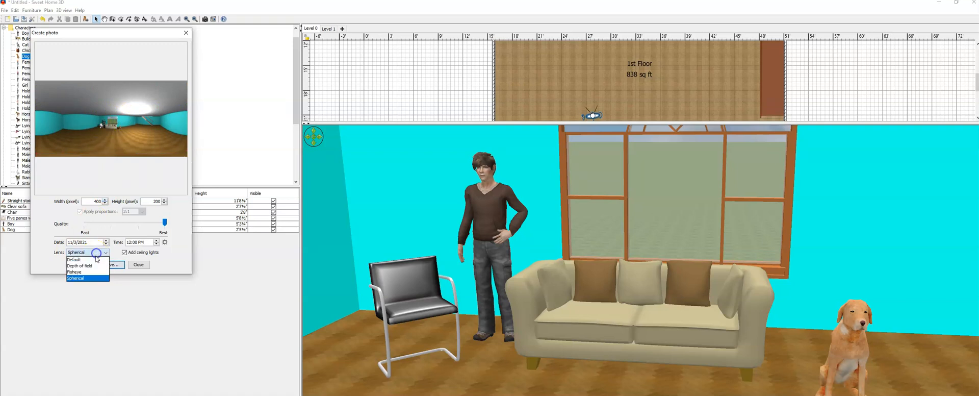
left_click(73, 259)
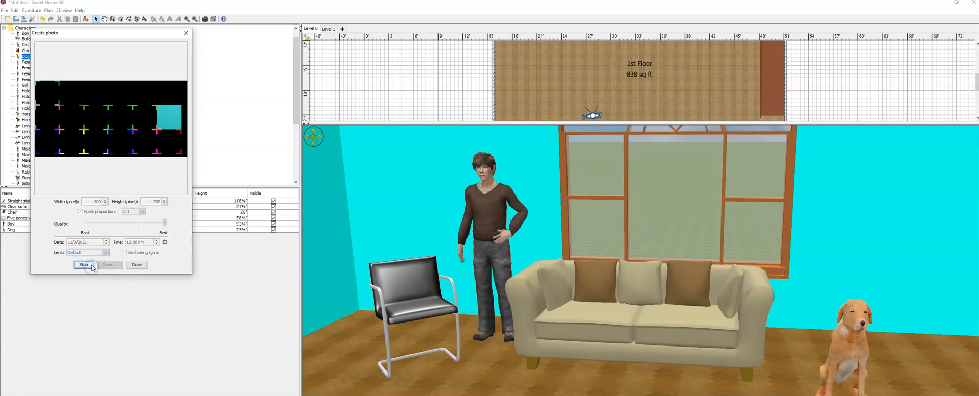